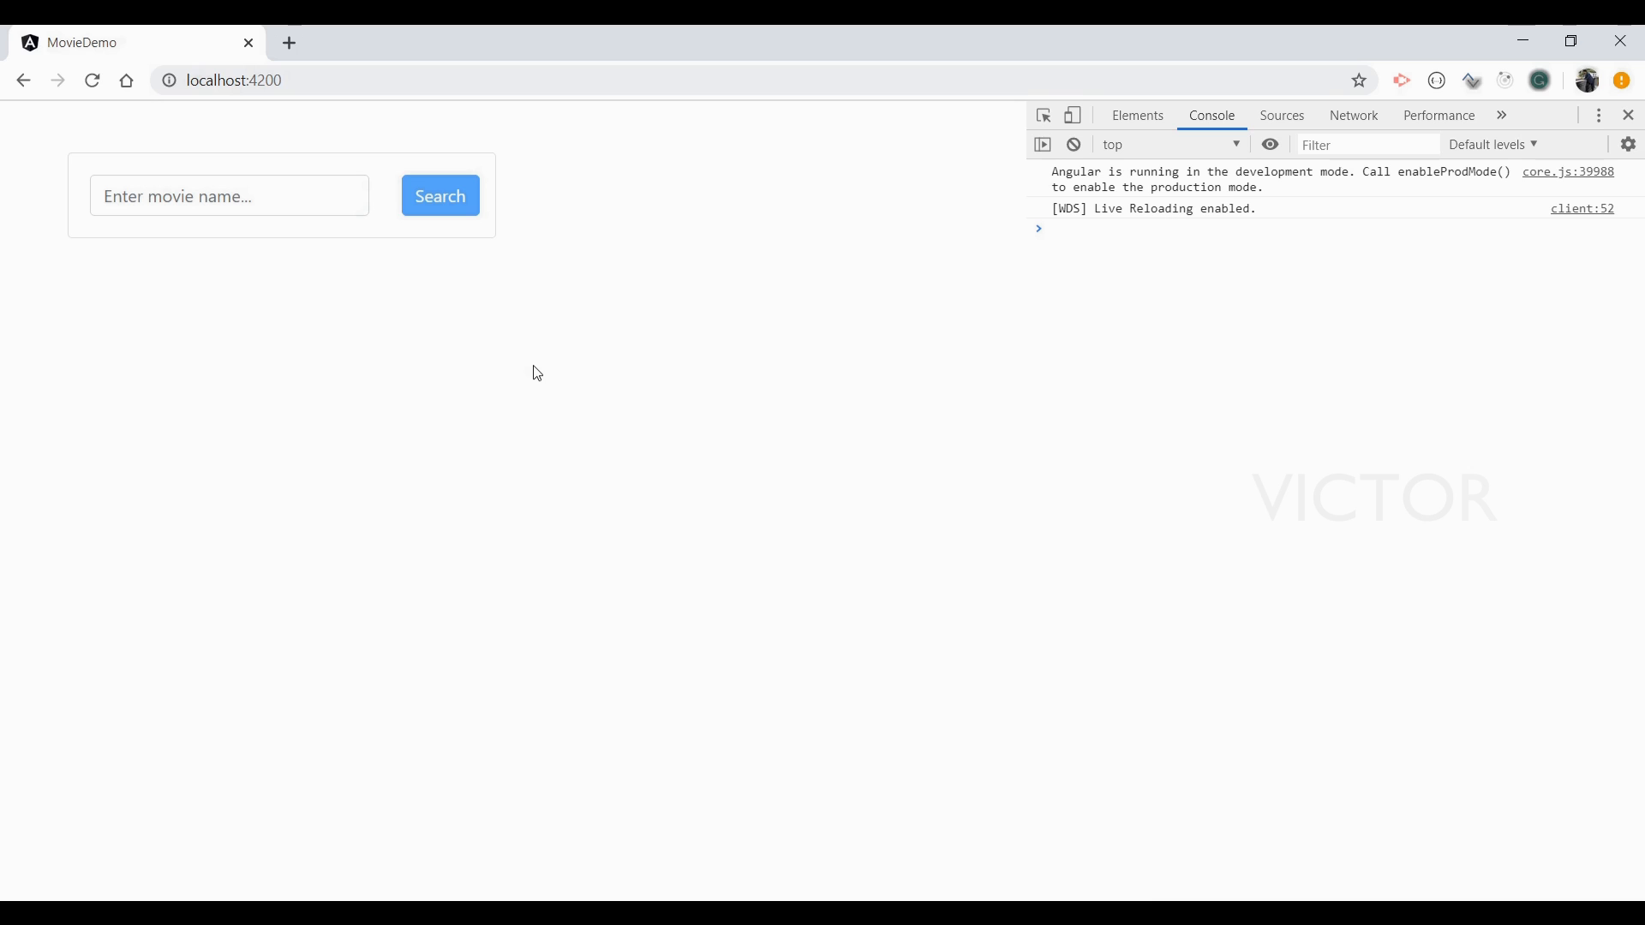
Search MovieDemo for 'titanic' from autocomplete, producing the Http failure Unknown Error
{"action": "left_click", "coordinate": [229, 195]}
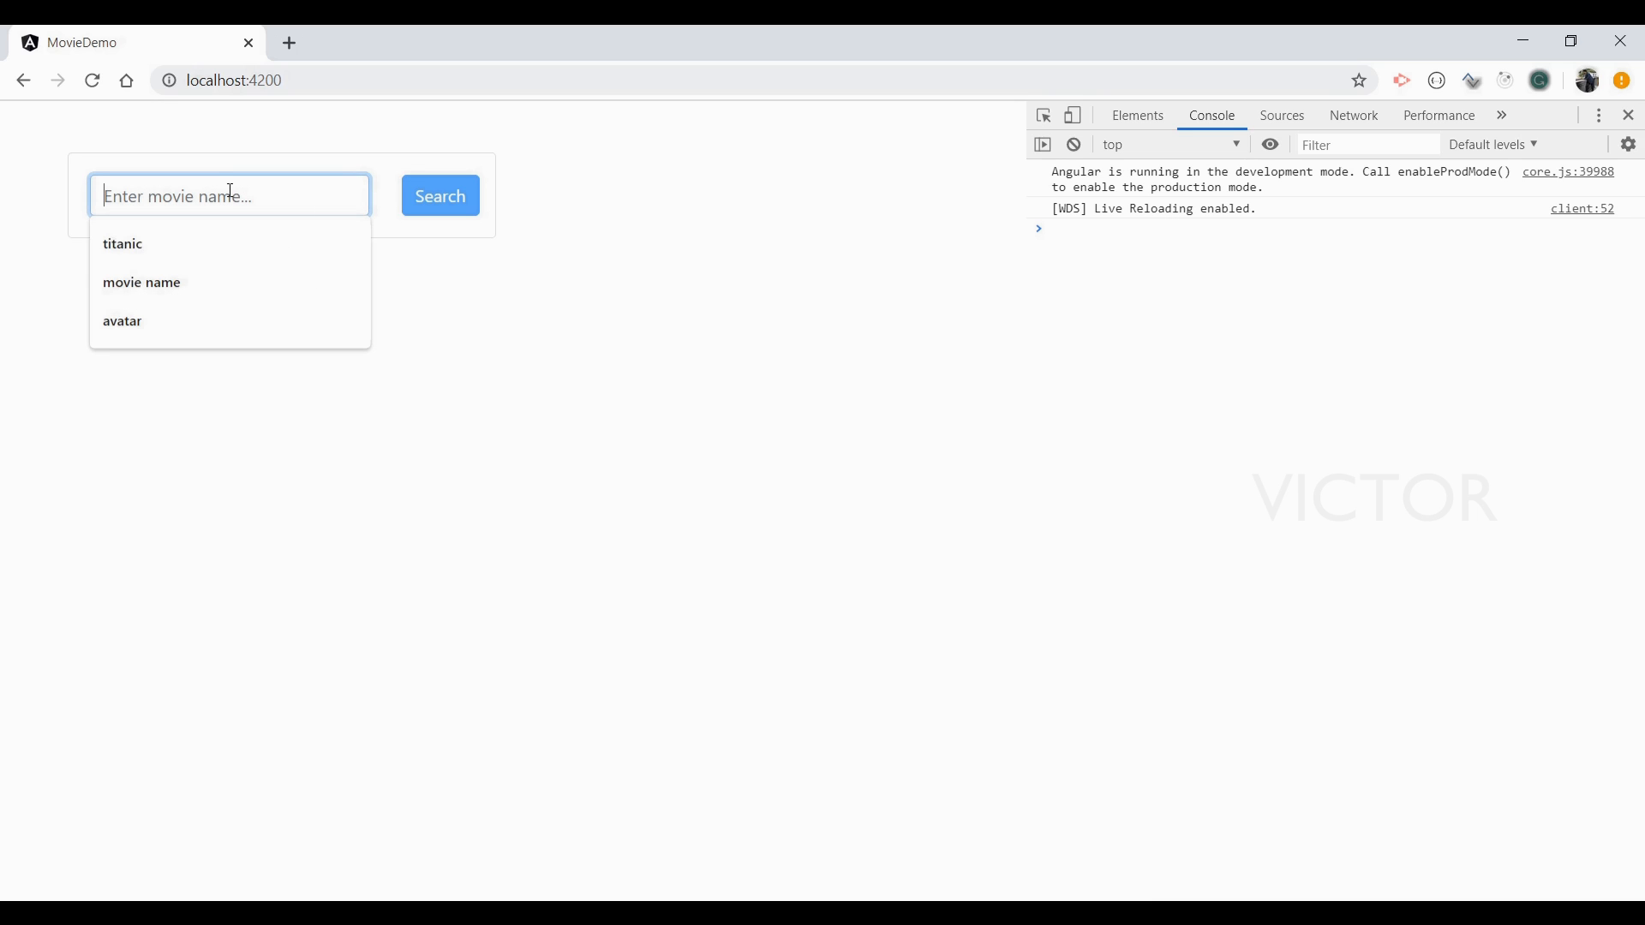
{"action": "left_click", "coordinate": [122, 243]}
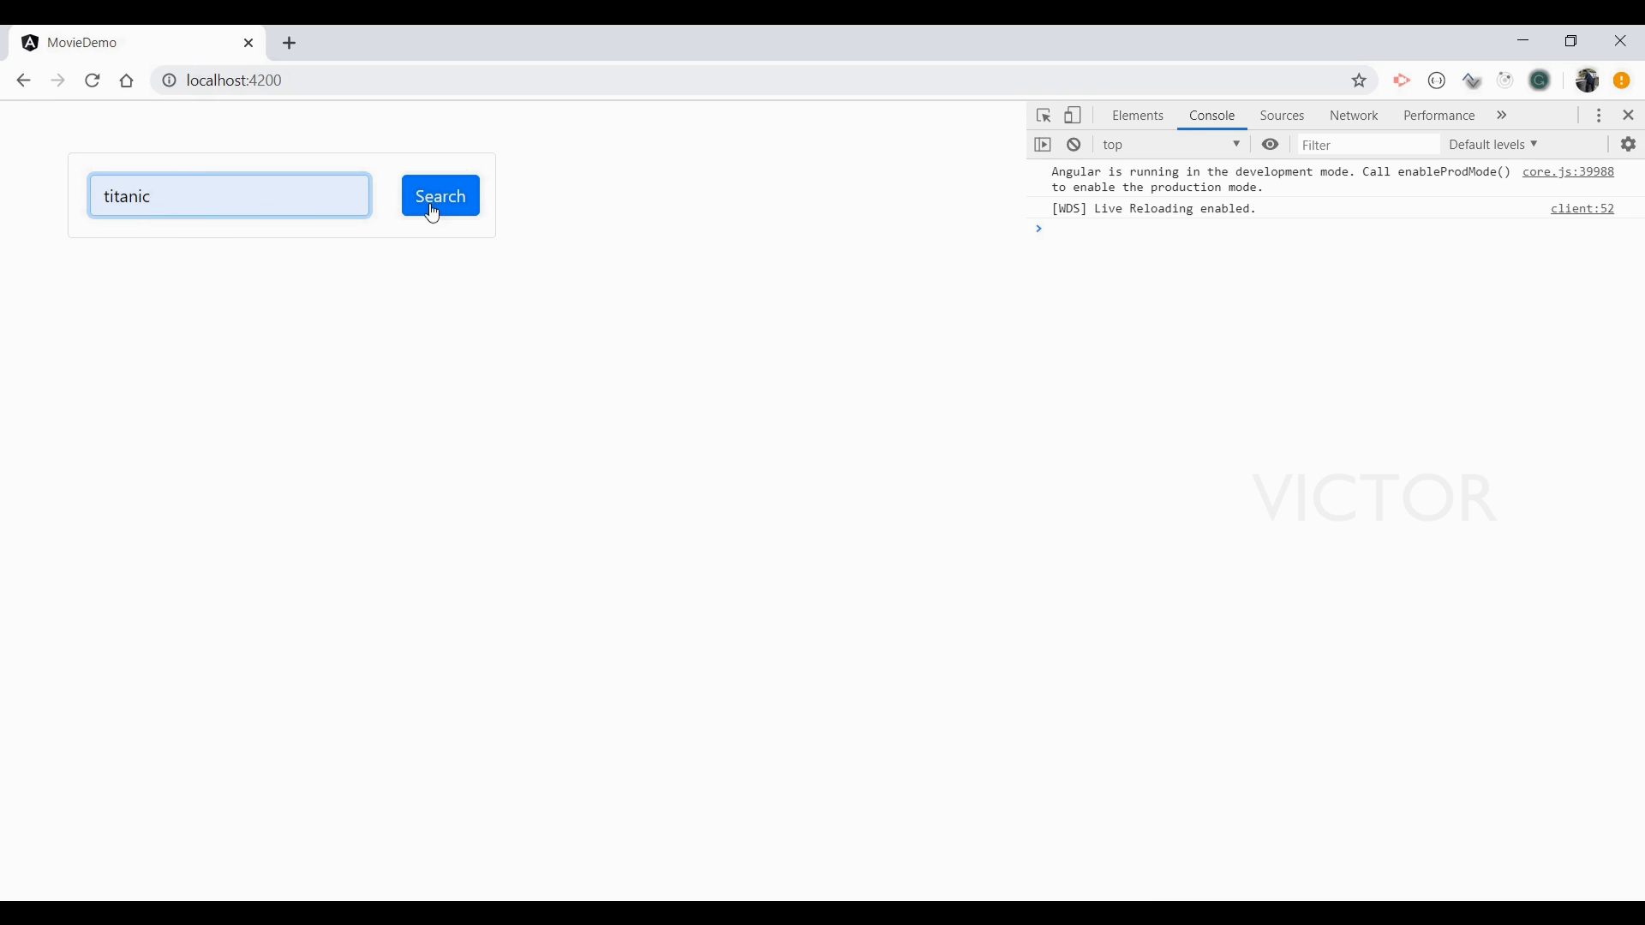
{"action": "left_click", "coordinate": [440, 196]}
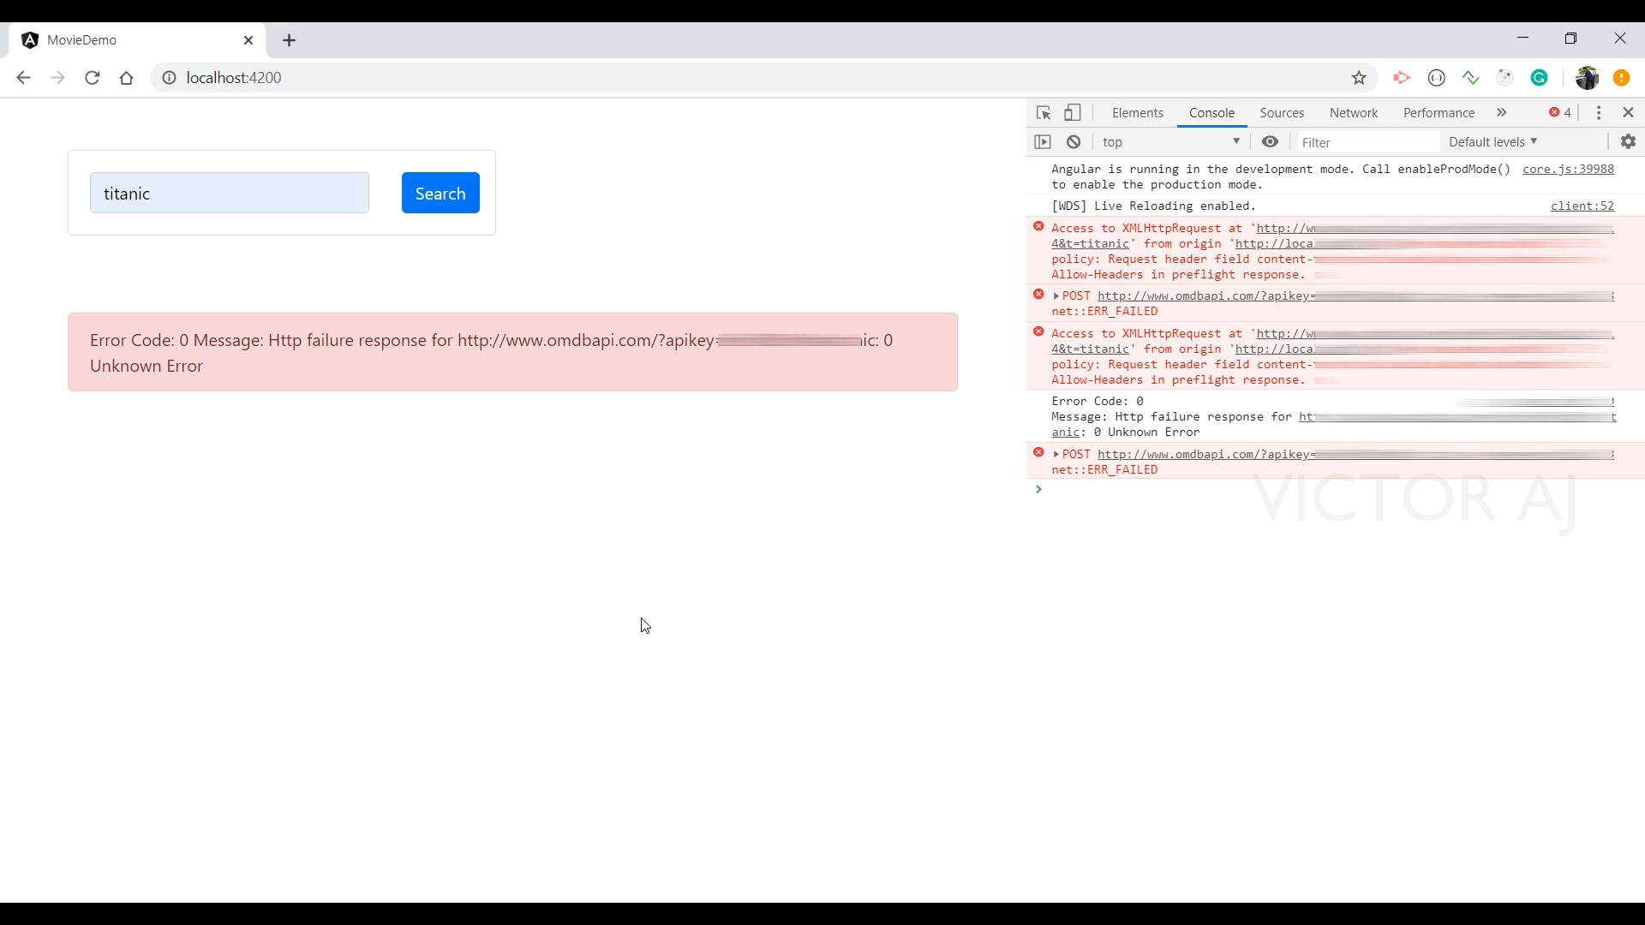
{"action": "mouse_move", "coordinate": [711, 599]}
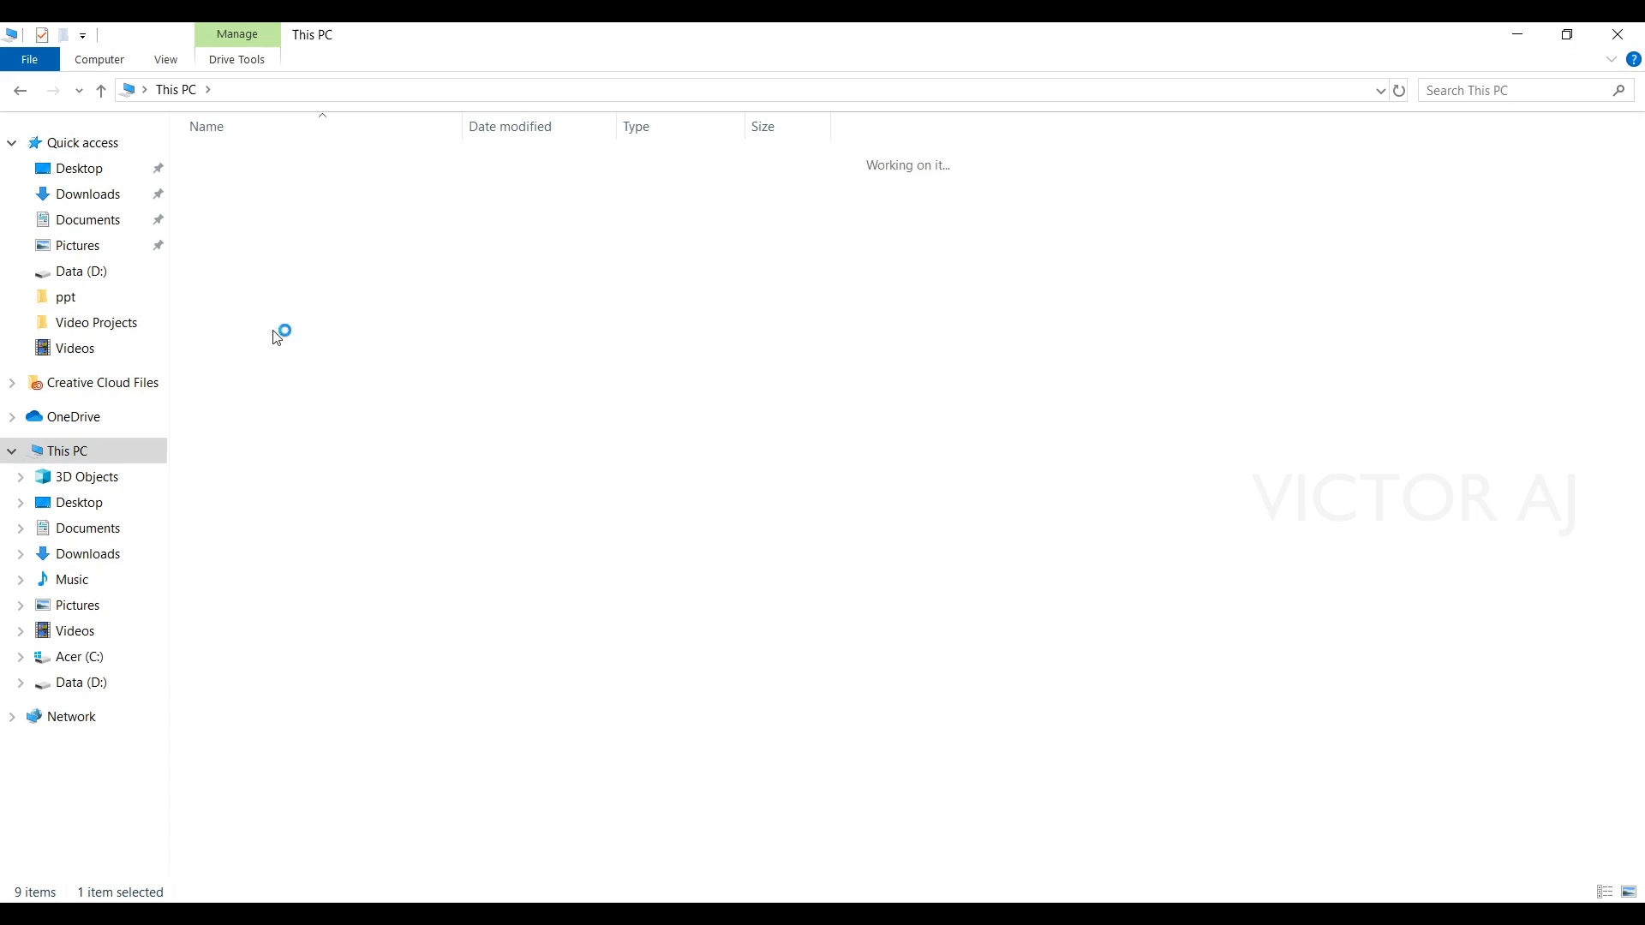
Navigate from Acer (C:) through the victo user folder into Documents
{"action": "left_click", "coordinate": [79, 655]}
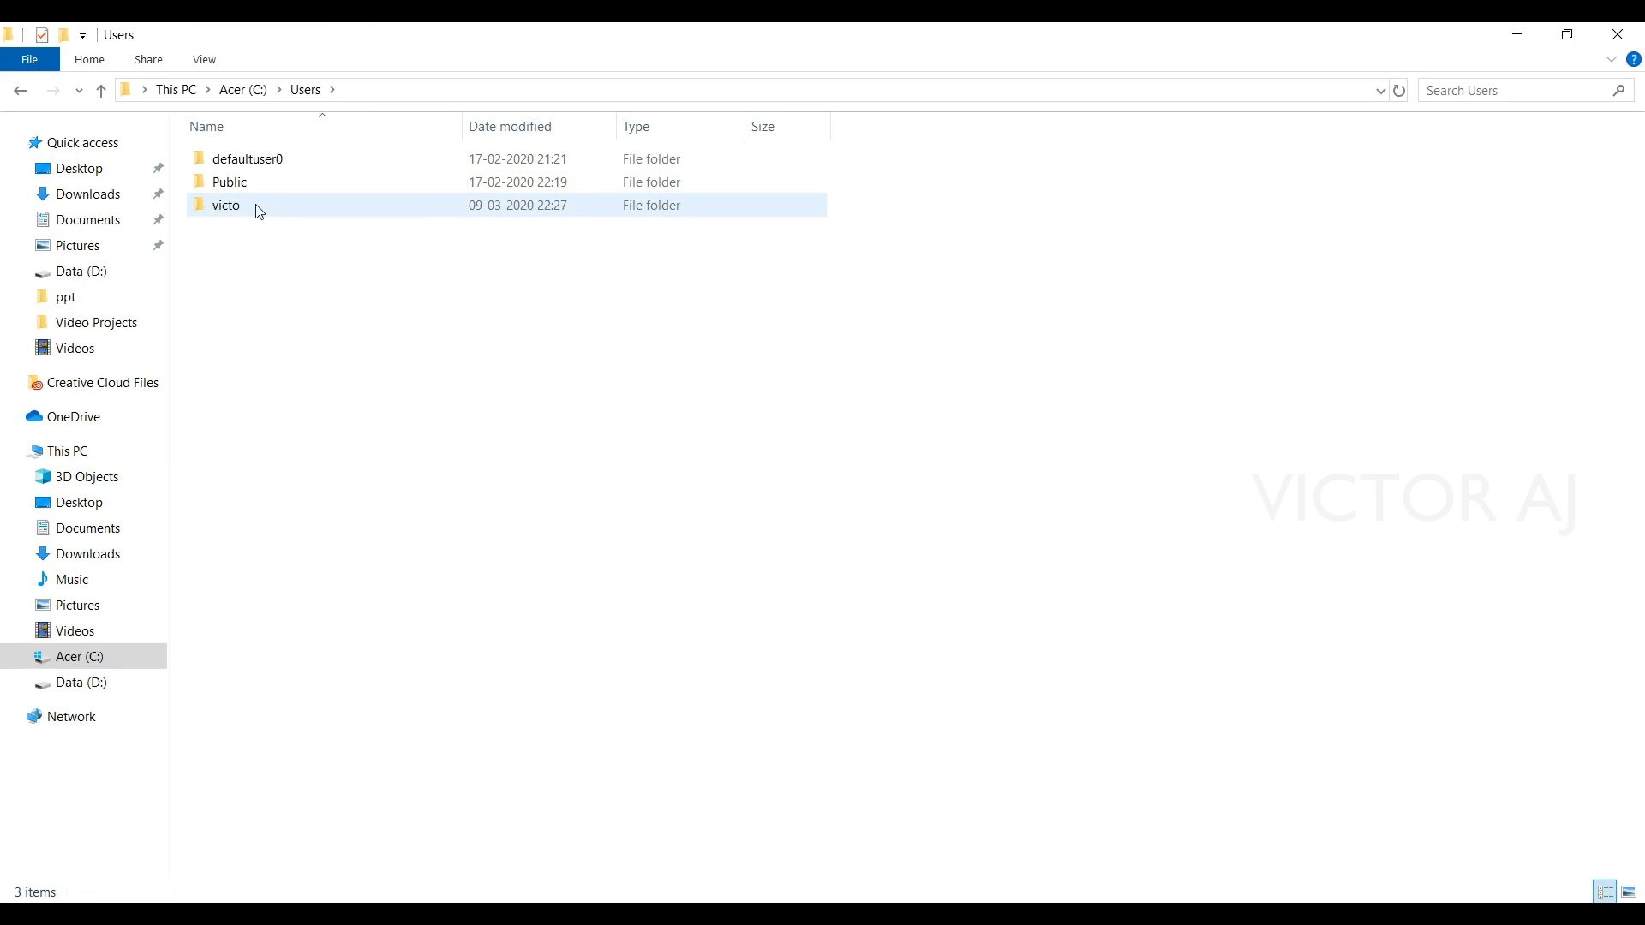
{"action": "double_click", "coordinate": [225, 205]}
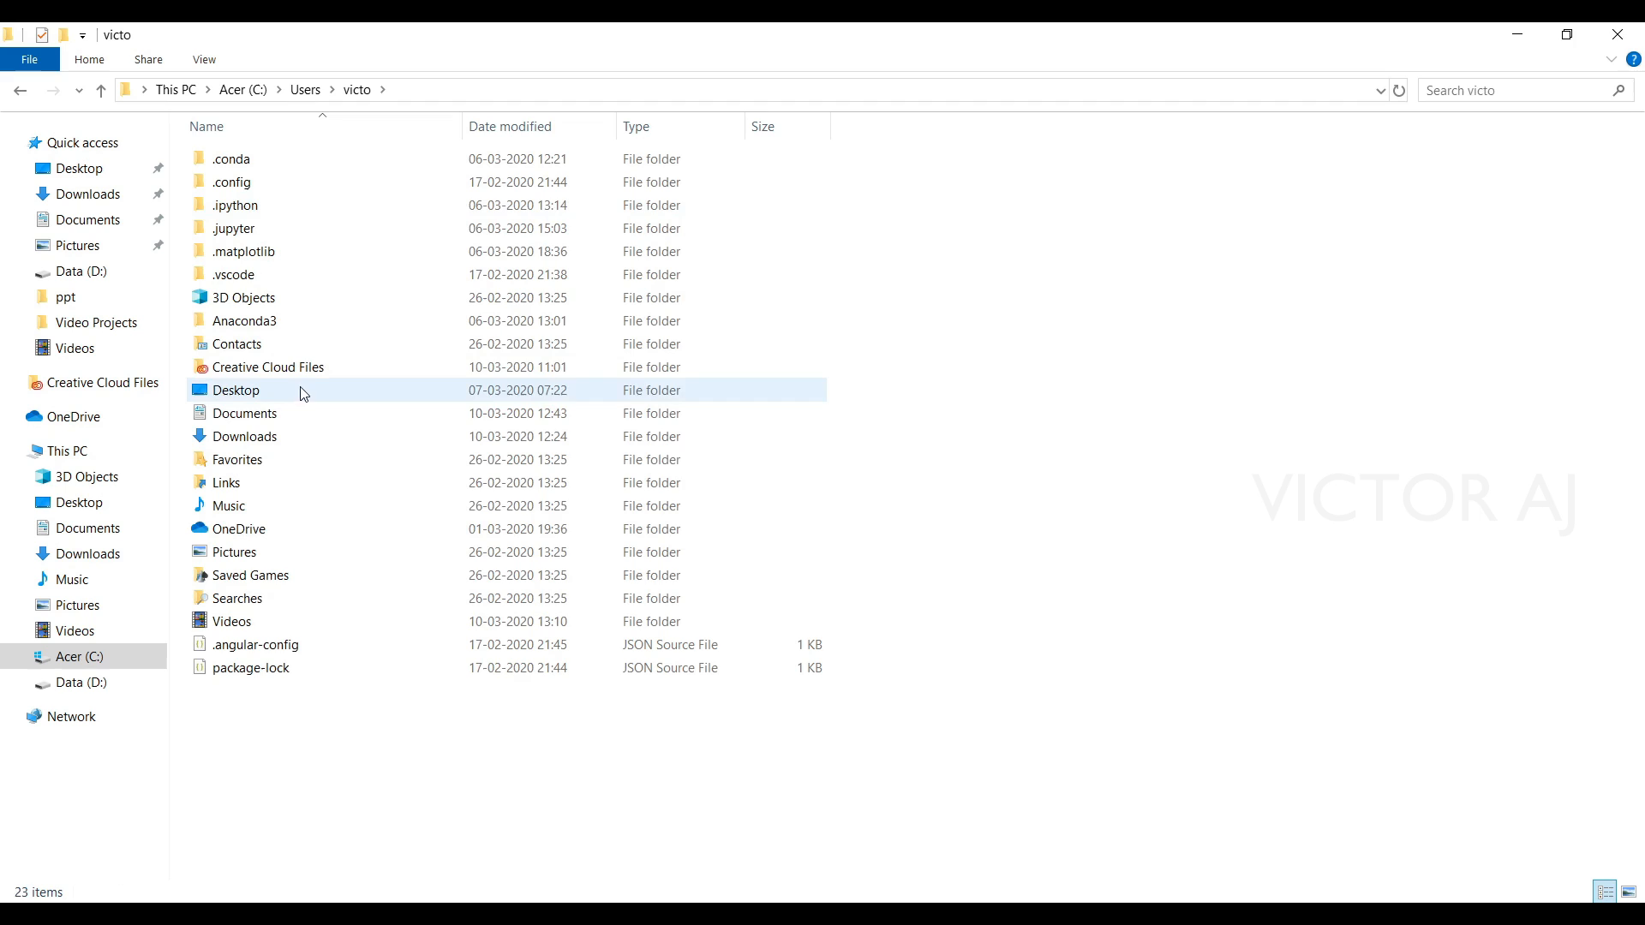
{"action": "left_click", "coordinate": [245, 412]}
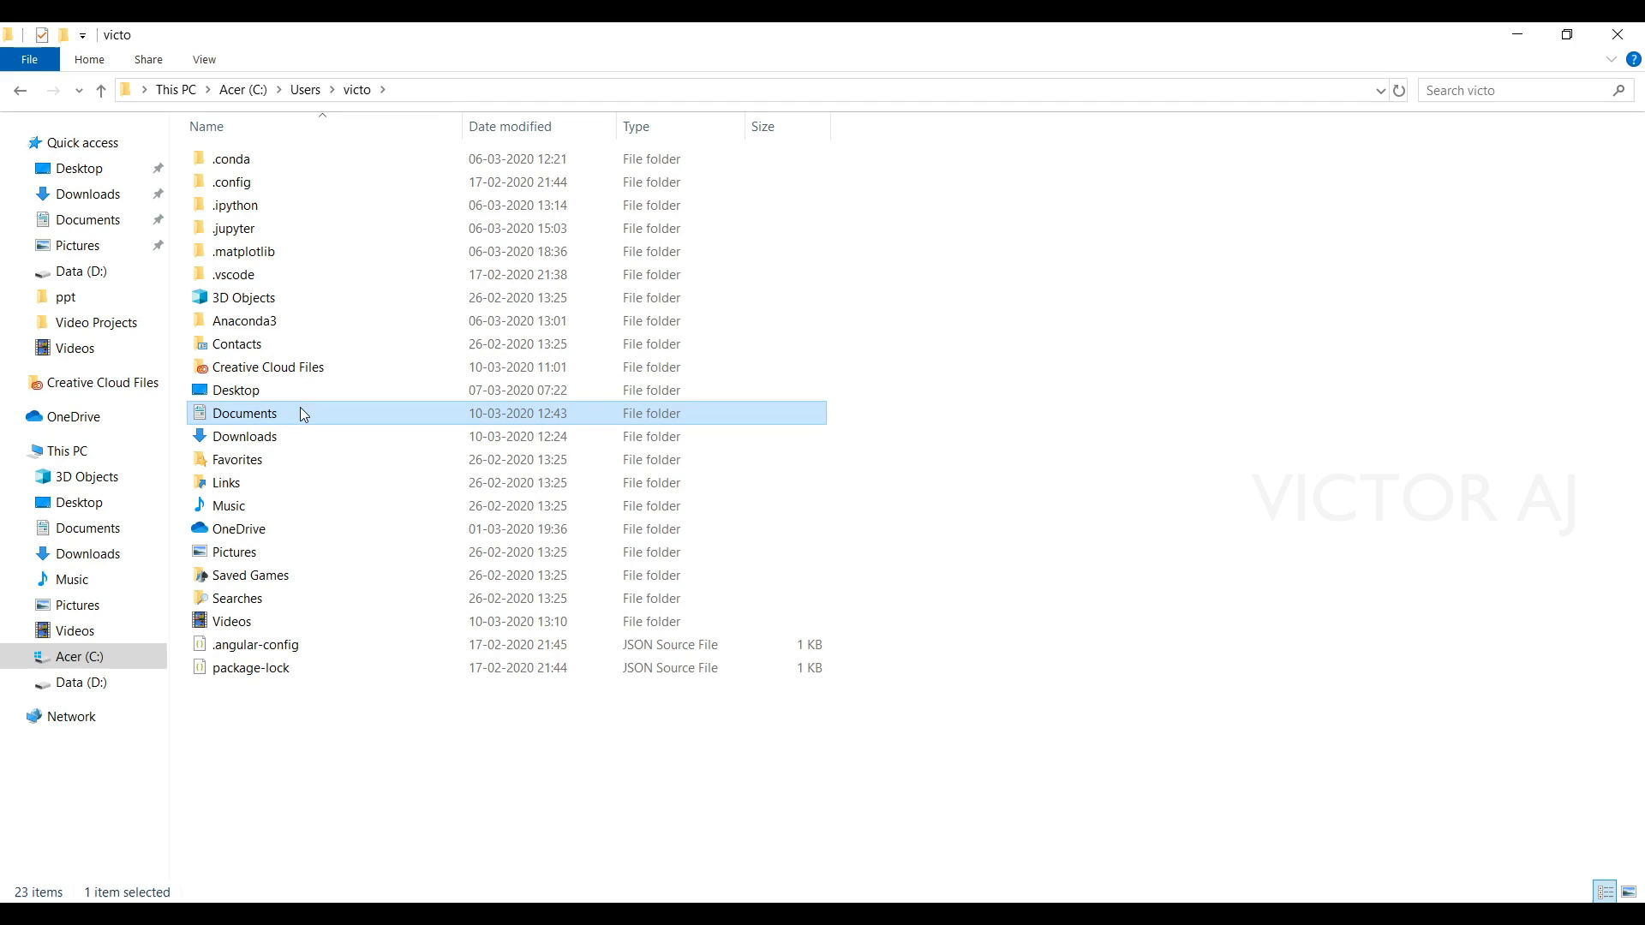
{"action": "double_click", "coordinate": [246, 412]}
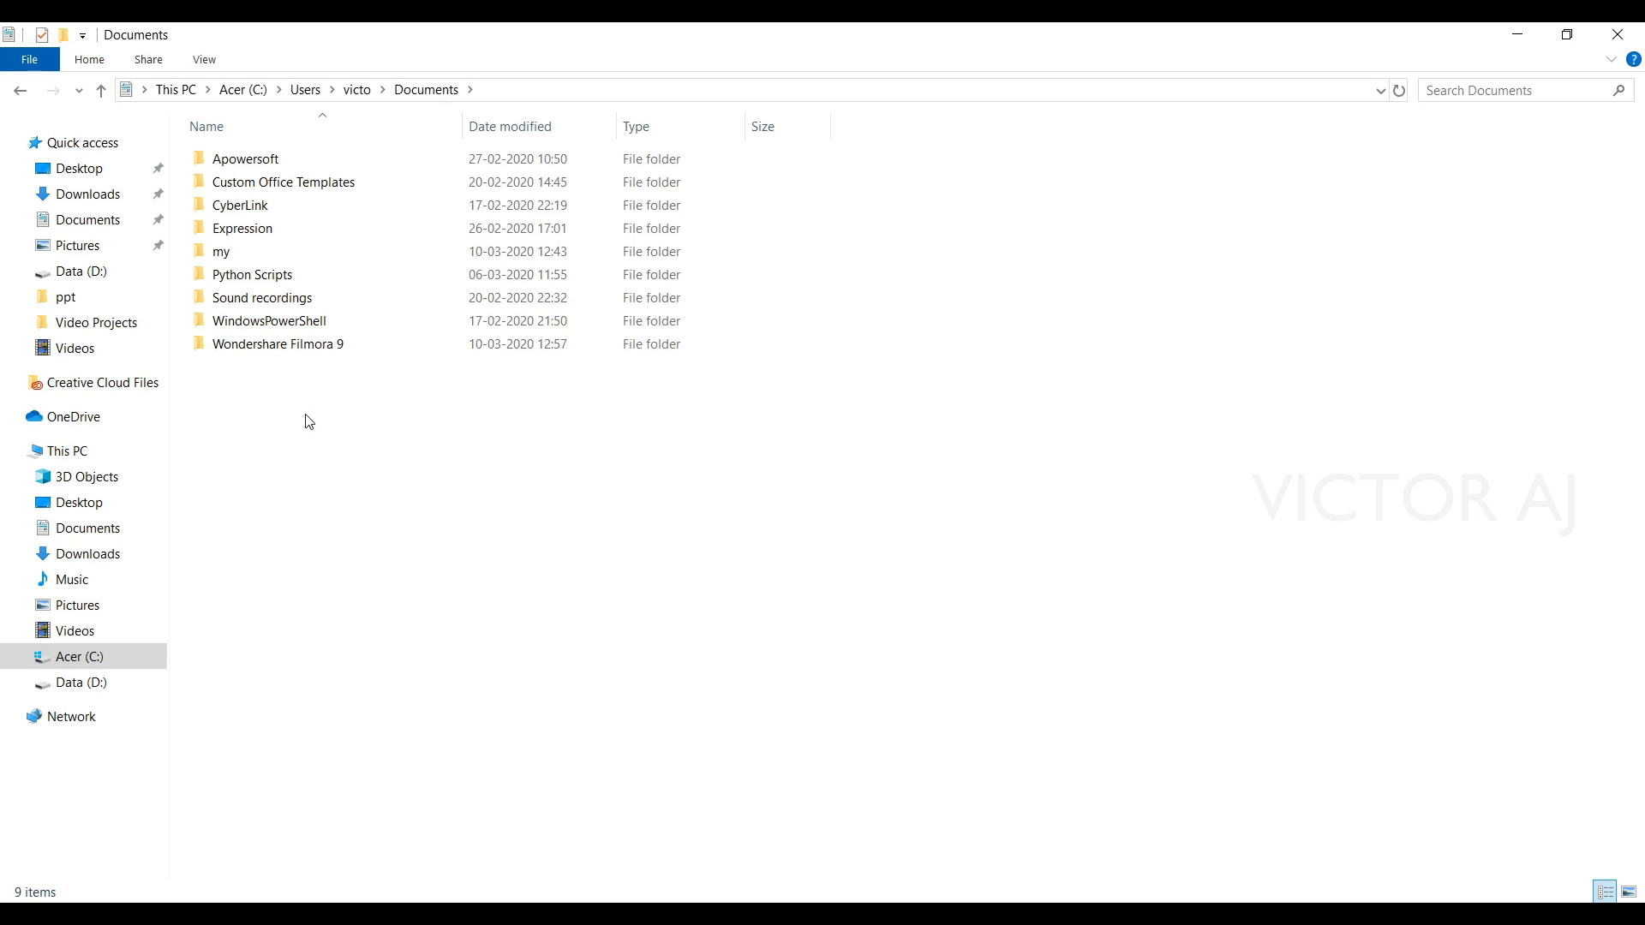
{"action": "mouse_move", "coordinate": [280, 410]}
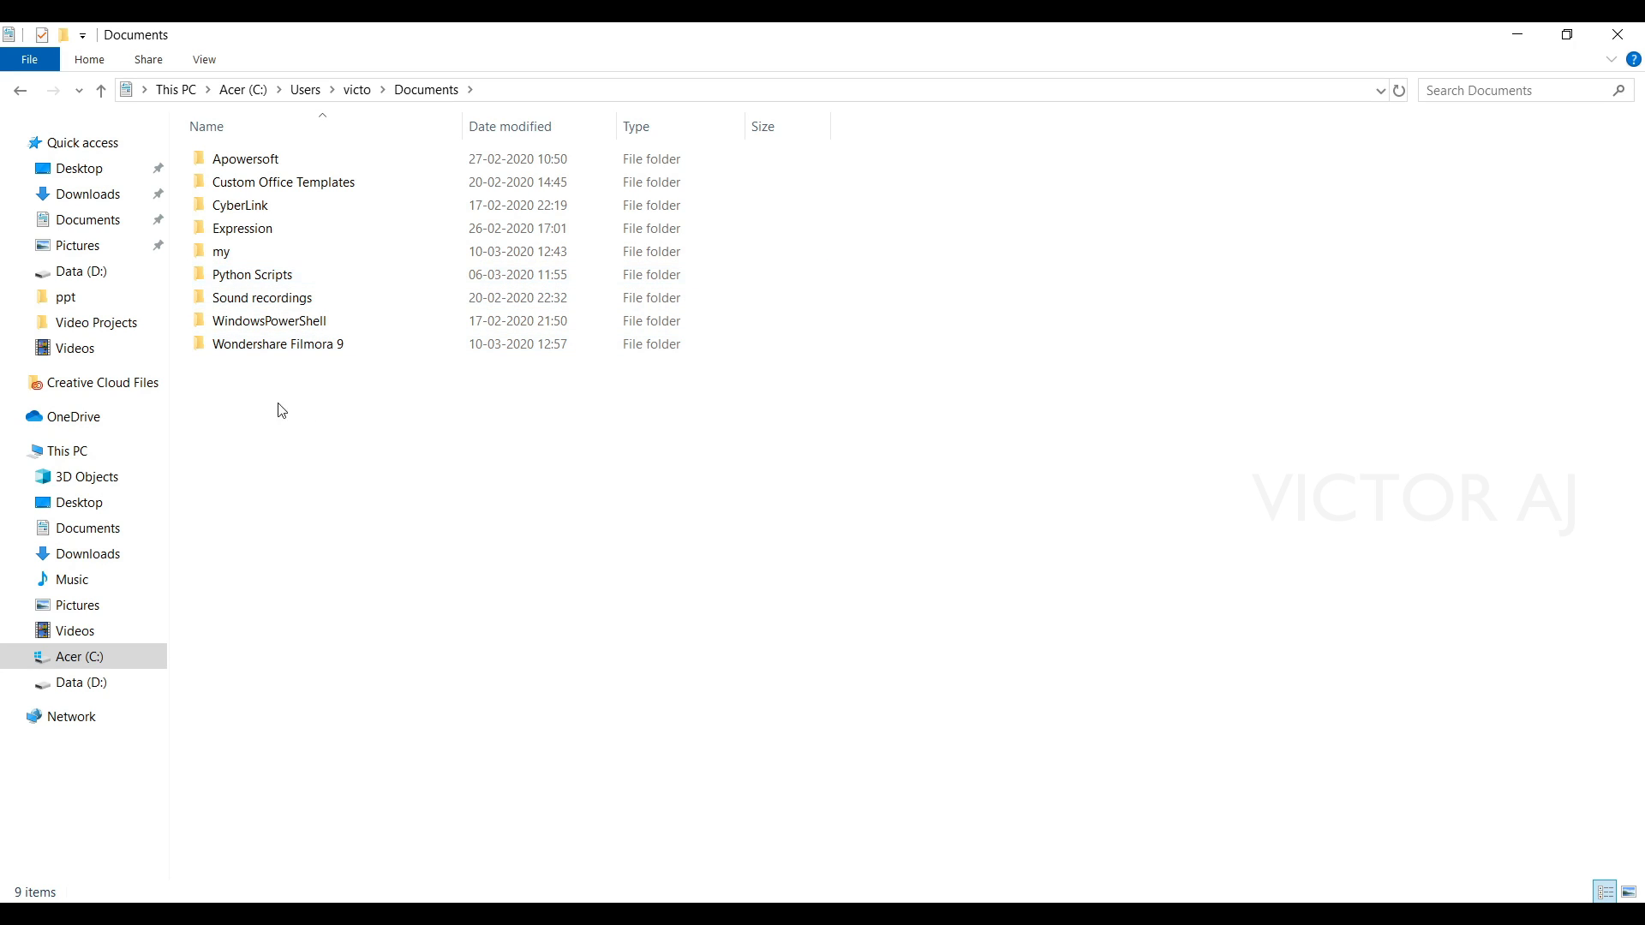
Create a new folder named 'my' in Documents
{"action": "right_click", "coordinate": [281, 409]}
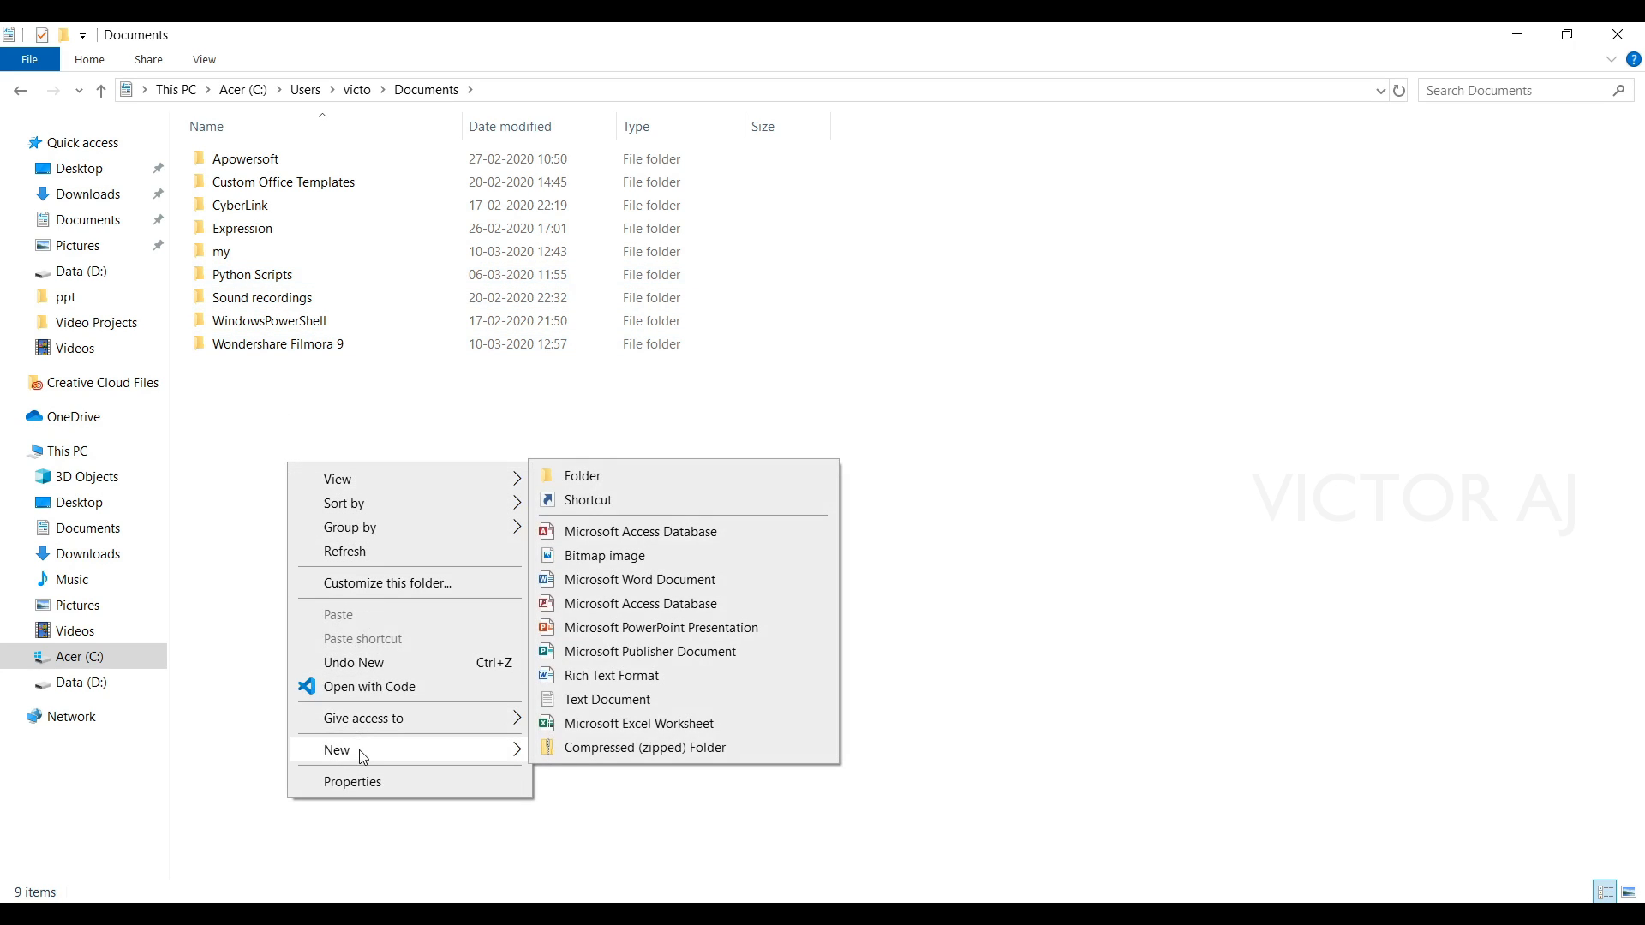
{"action": "left_click", "coordinate": [583, 476]}
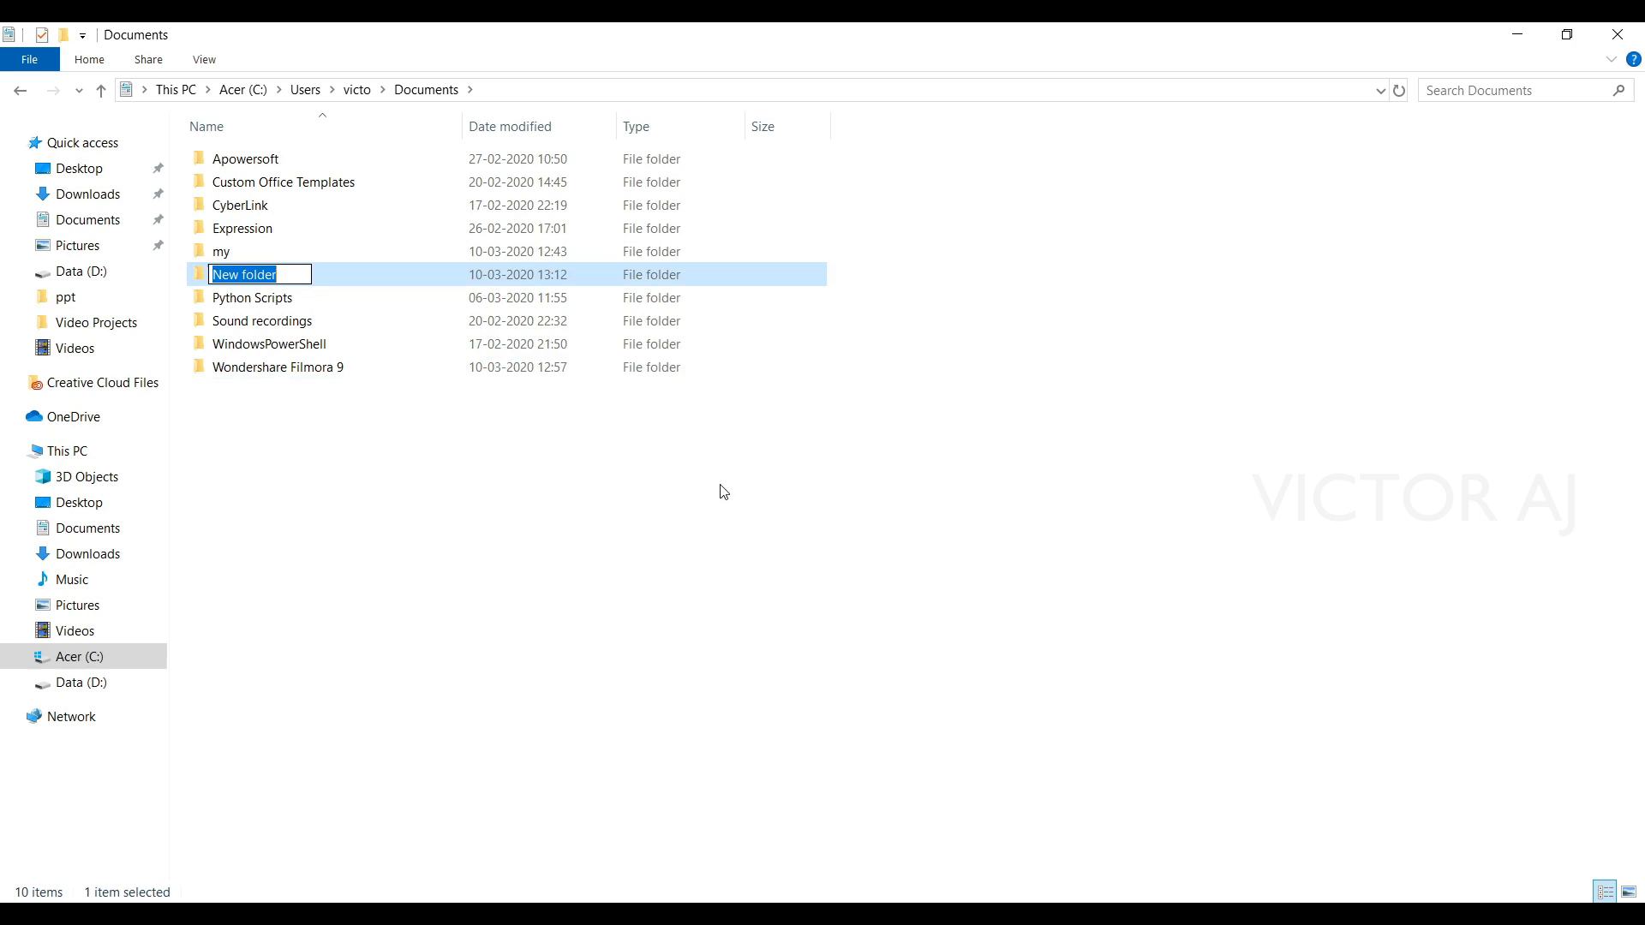
{"action": "type", "text": "my"}
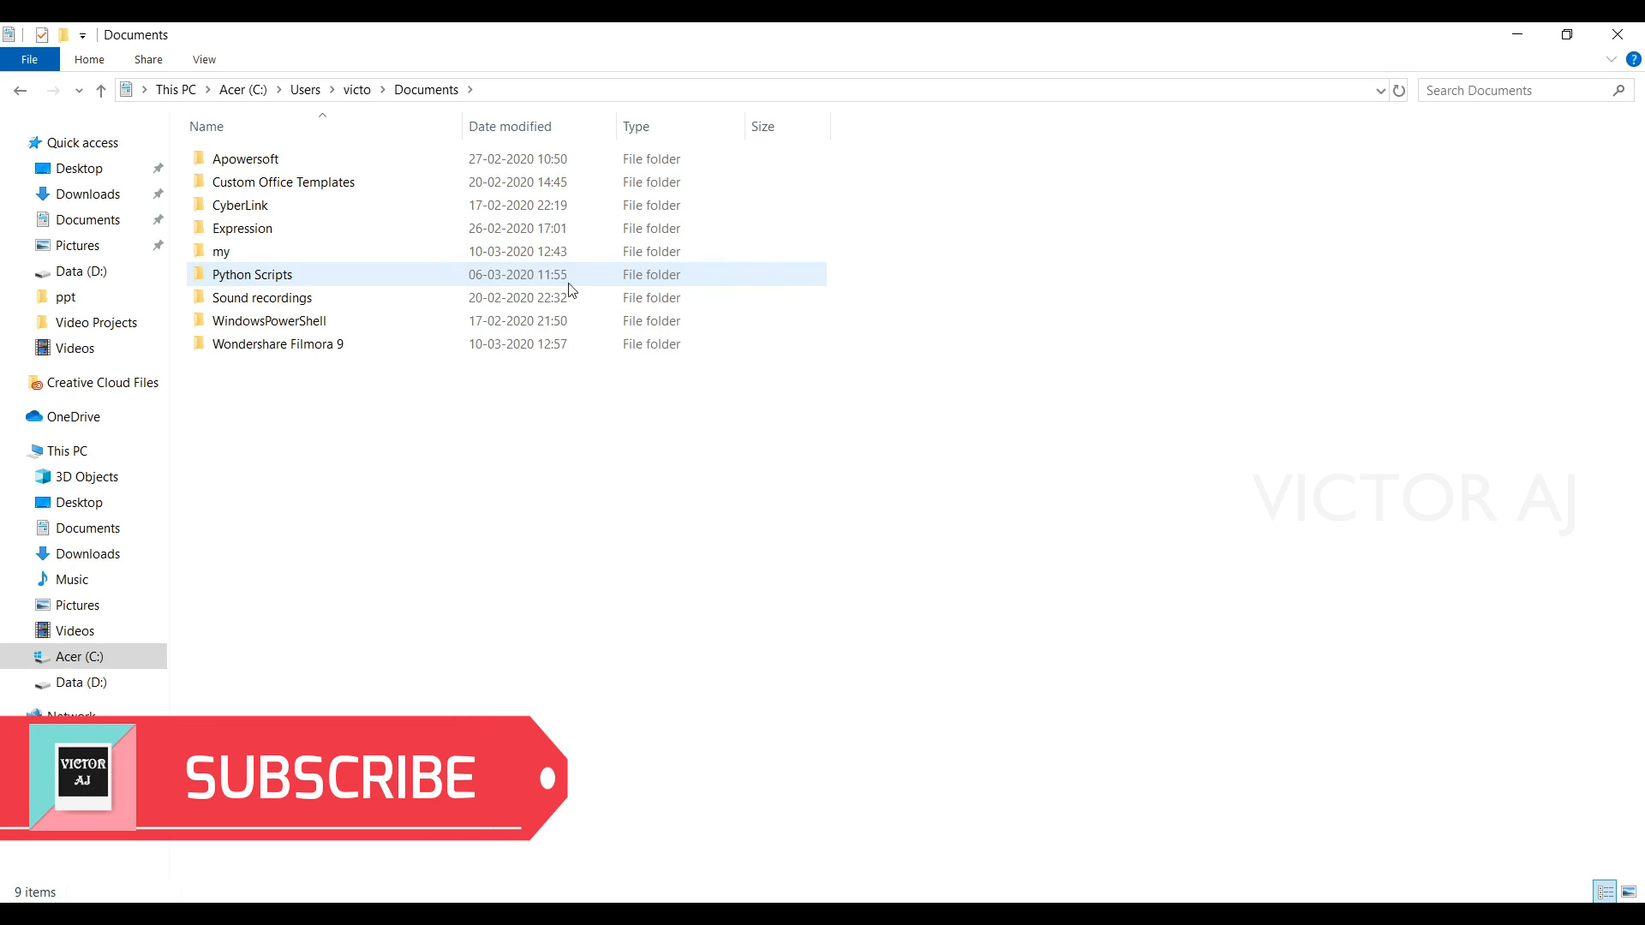
{"action": "mouse_move", "coordinate": [220, 251]}
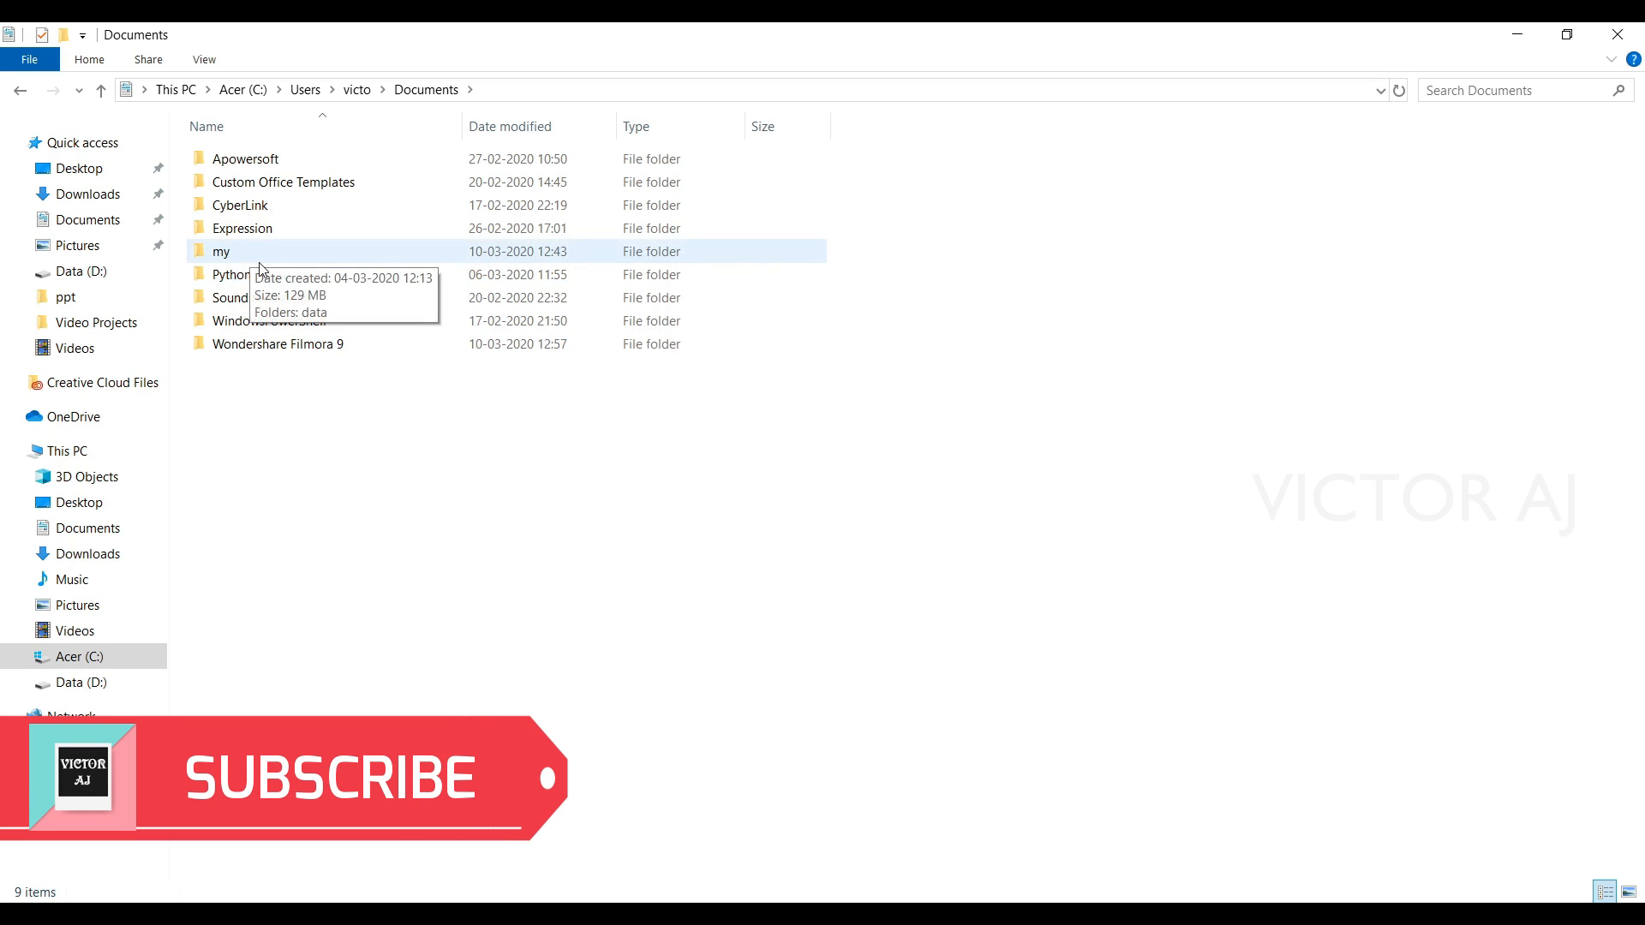
Open the 'my' folder, add a new folder, then delete it, leaving only 'data'
{"action": "double_click", "coordinate": [220, 251]}
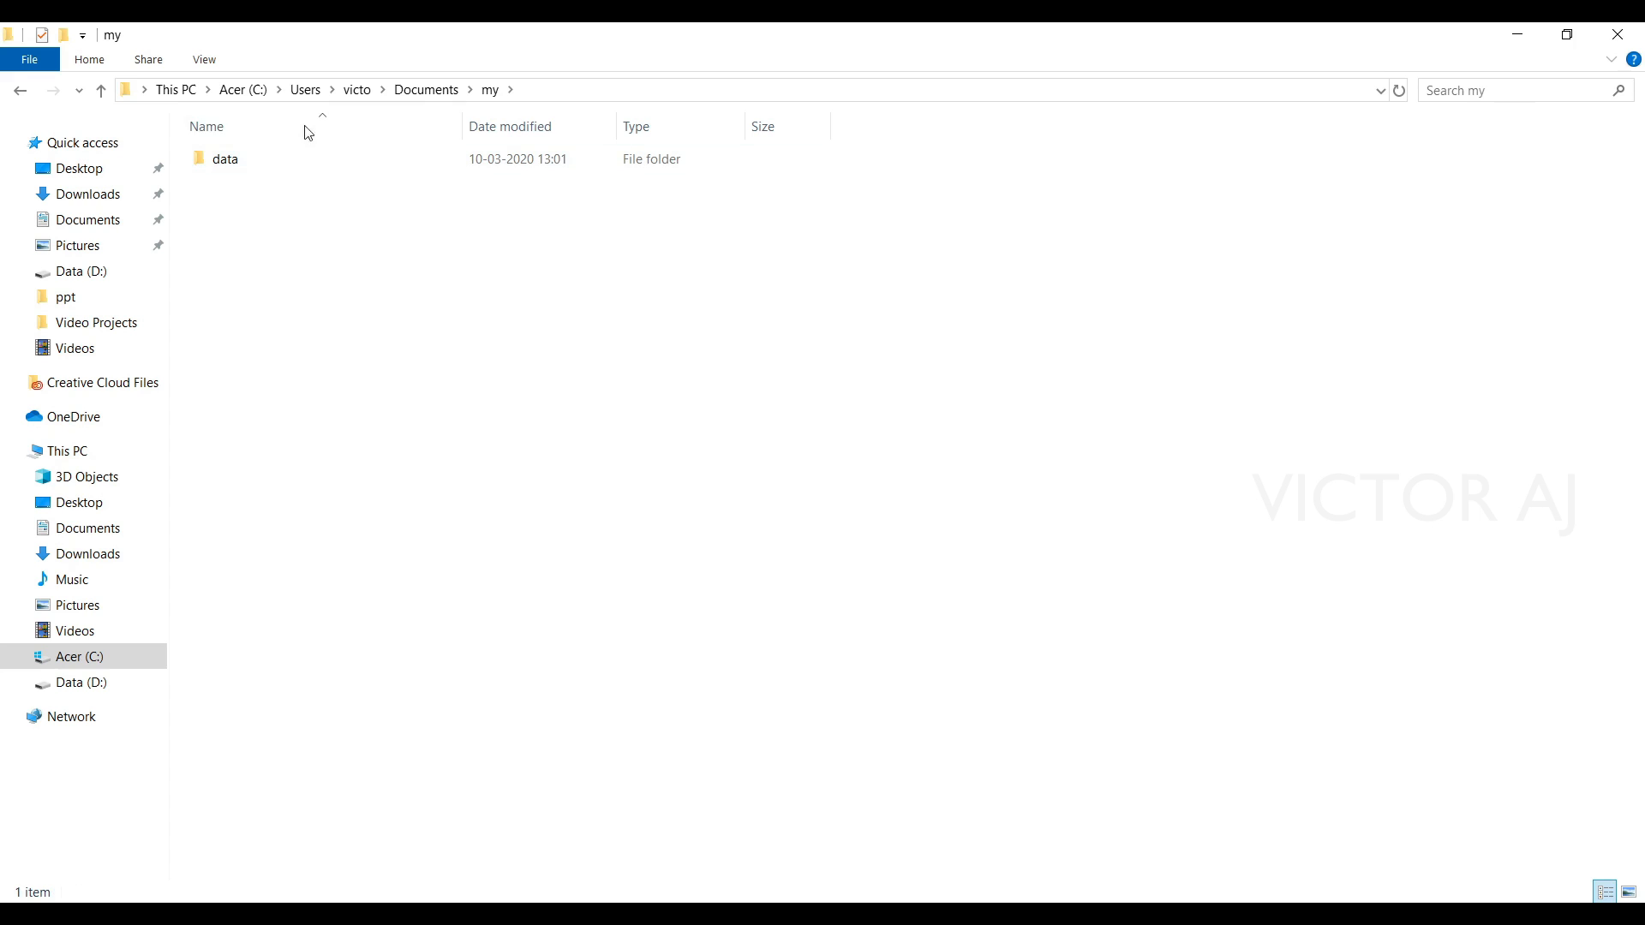
{"action": "left_click", "coordinate": [224, 158]}
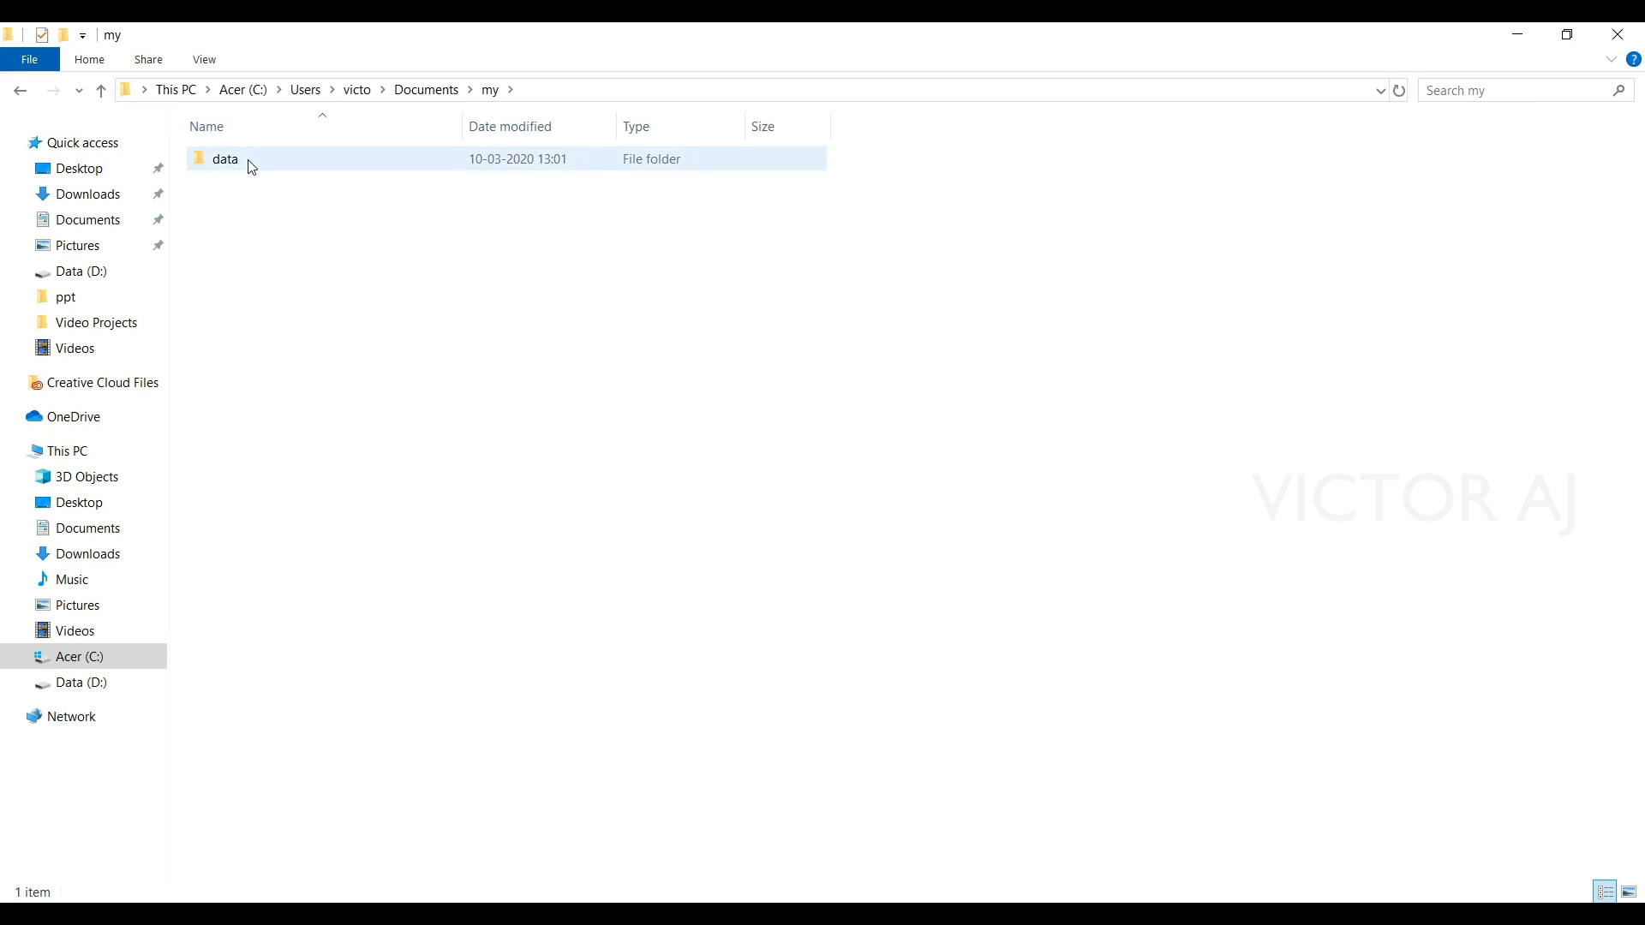
{"action": "left_click", "coordinate": [280, 284]}
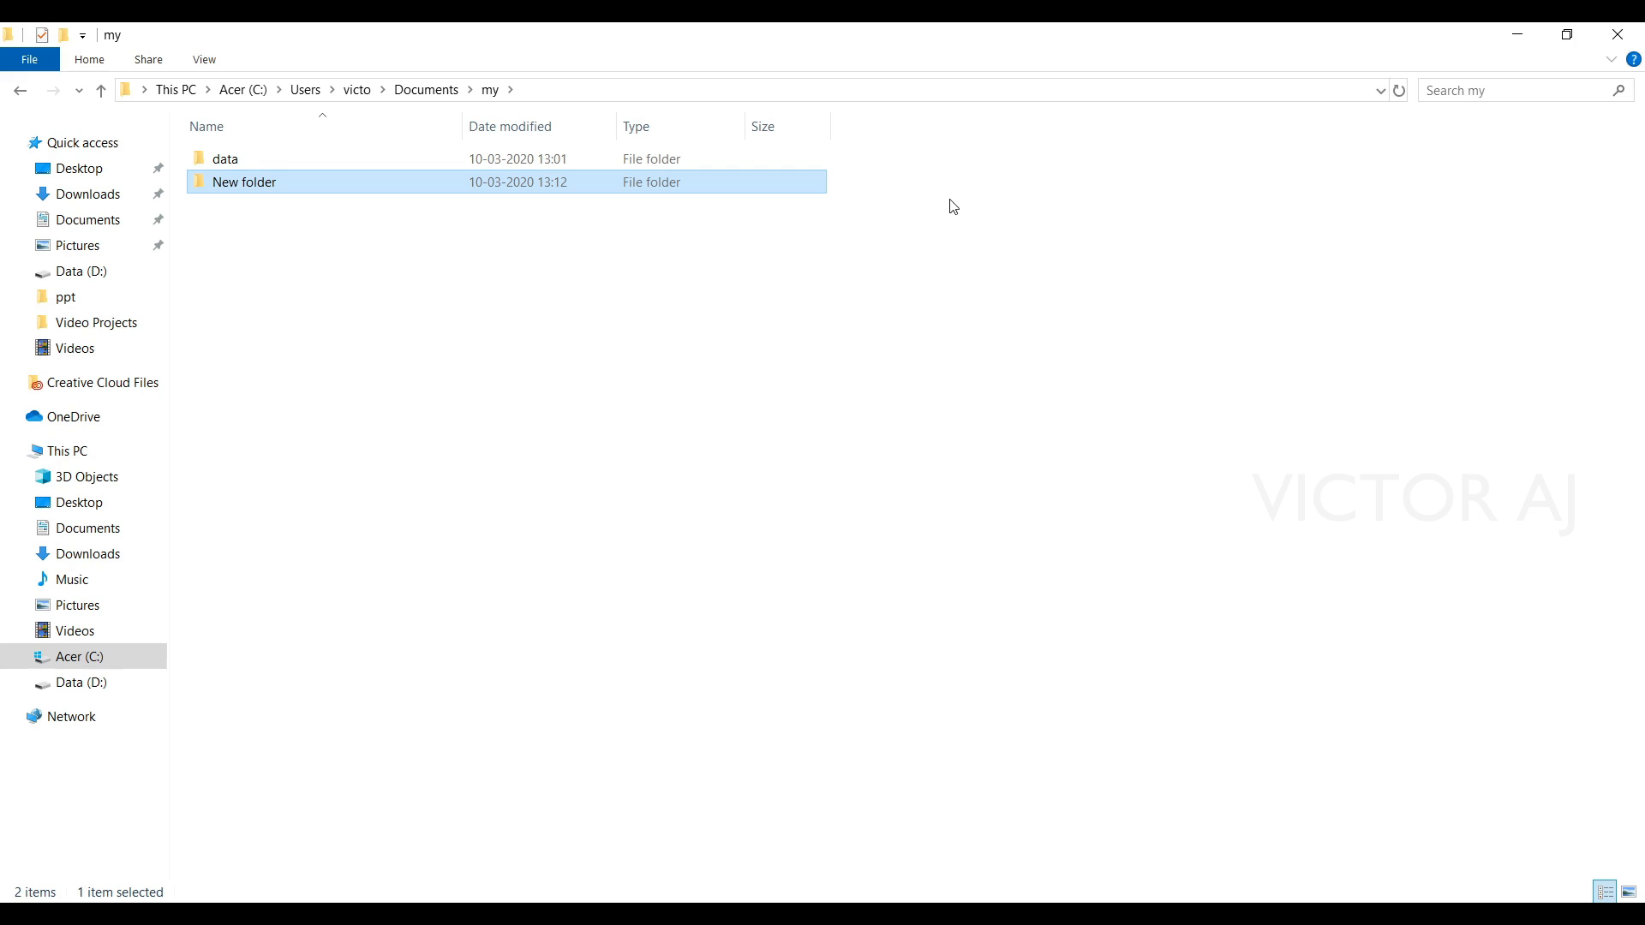
{"action": "key", "text": "Delete"}
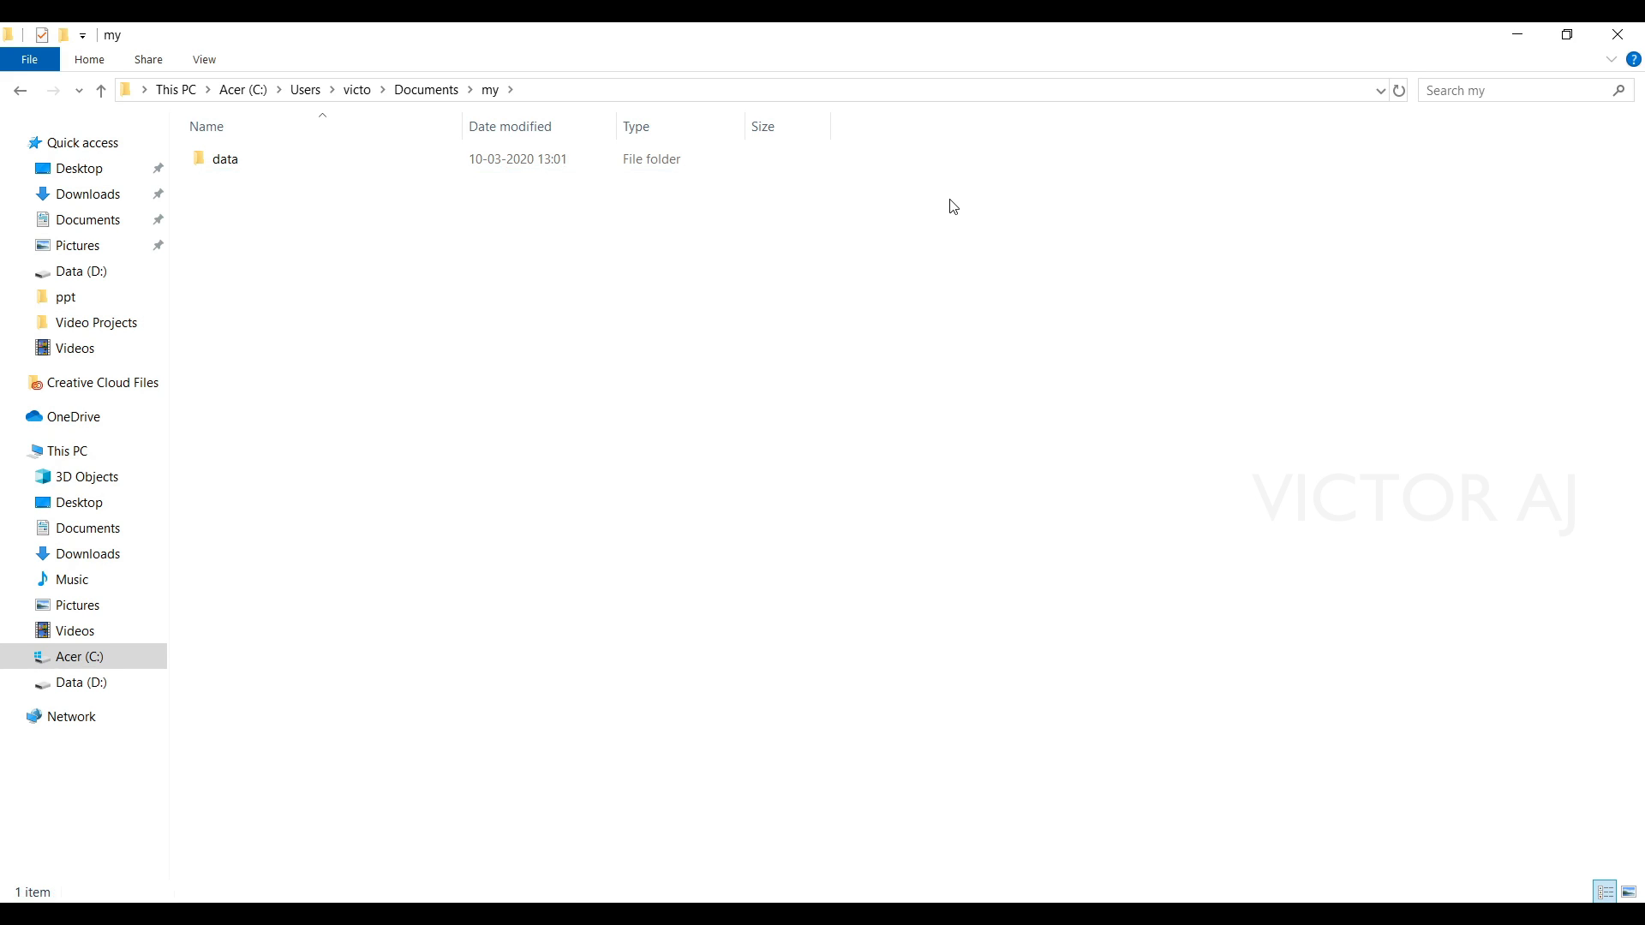
{"action": "mouse_move", "coordinate": [373, 234]}
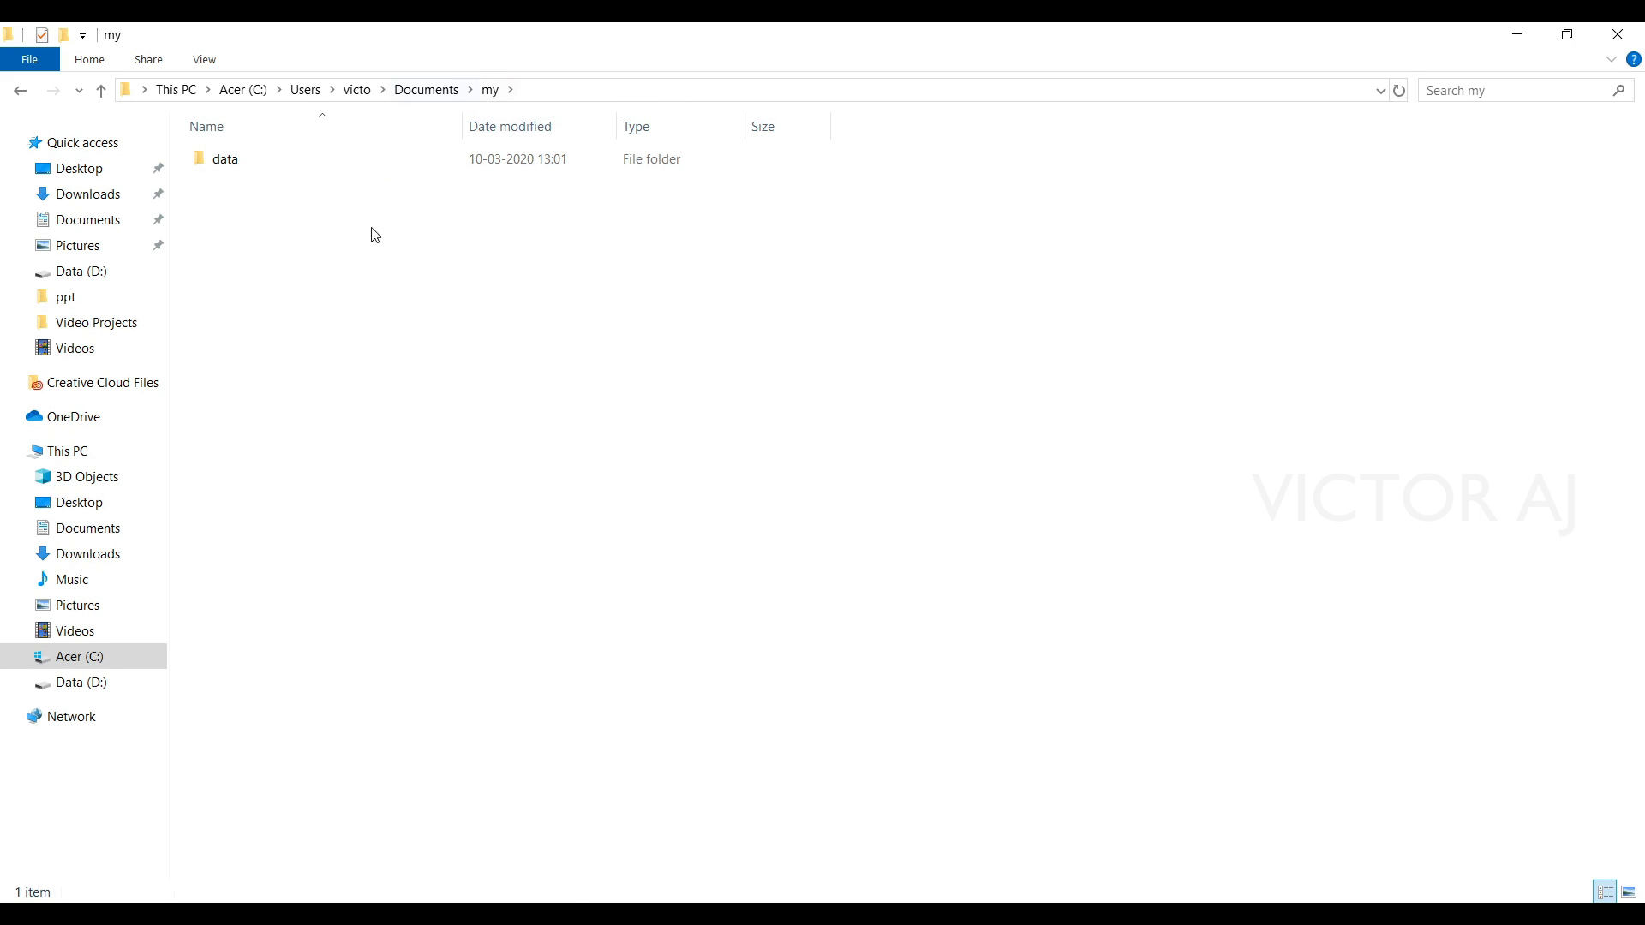
{"action": "mouse_move", "coordinate": [336, 879]}
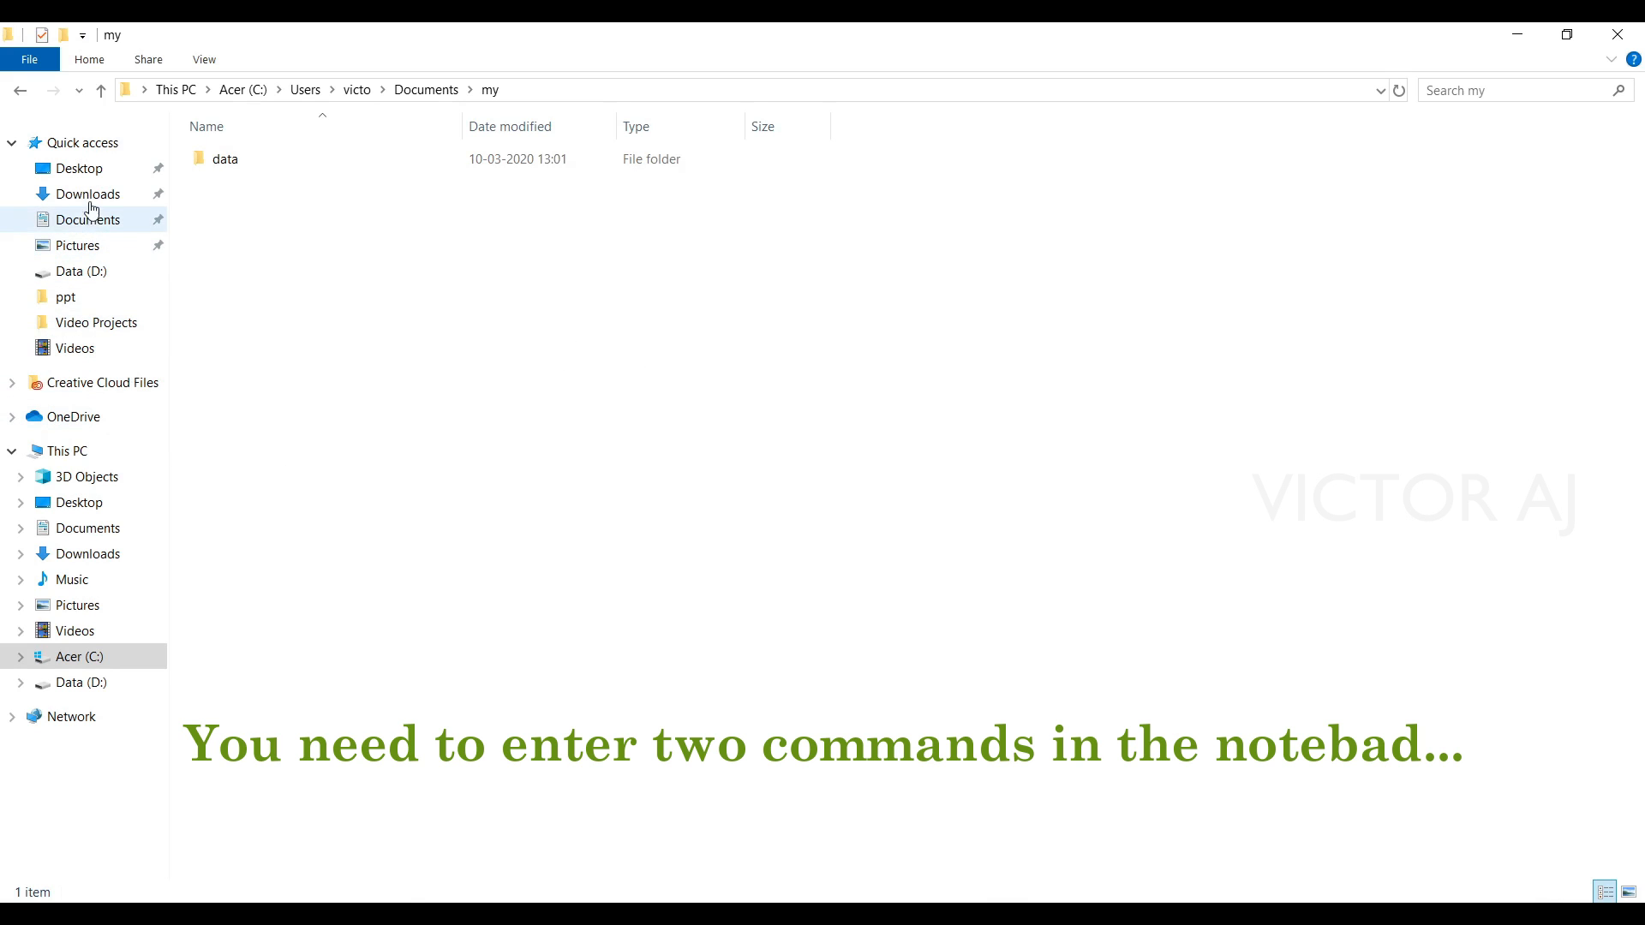
{"action": "left_click", "coordinate": [78, 168]}
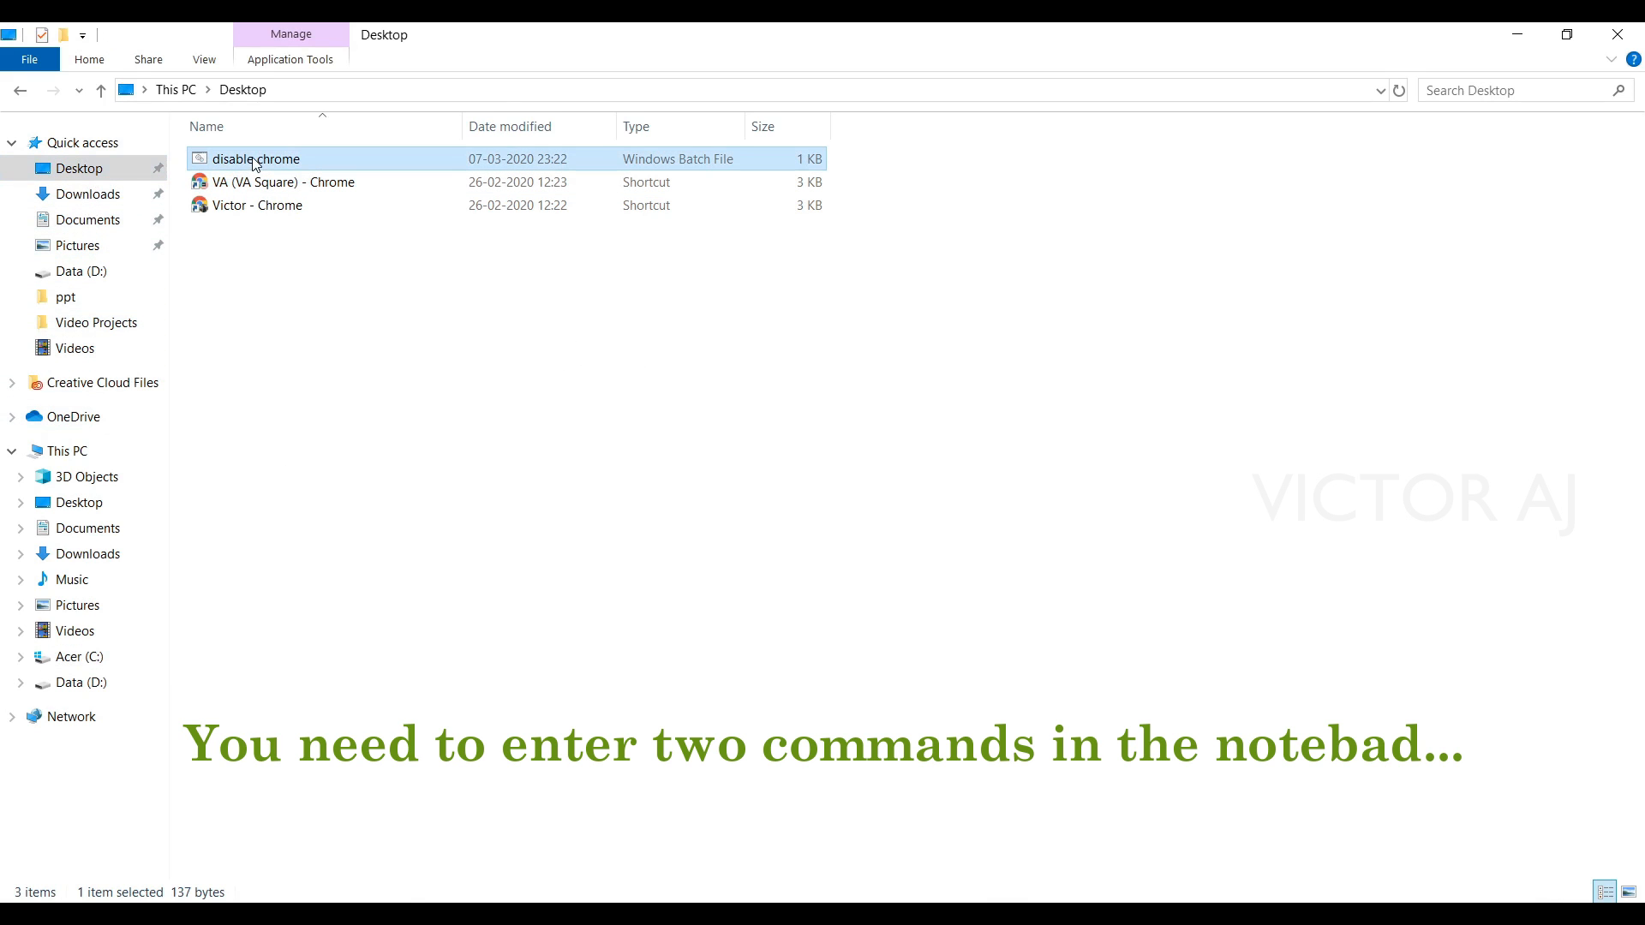
{"action": "double_click", "coordinate": [254, 158]}
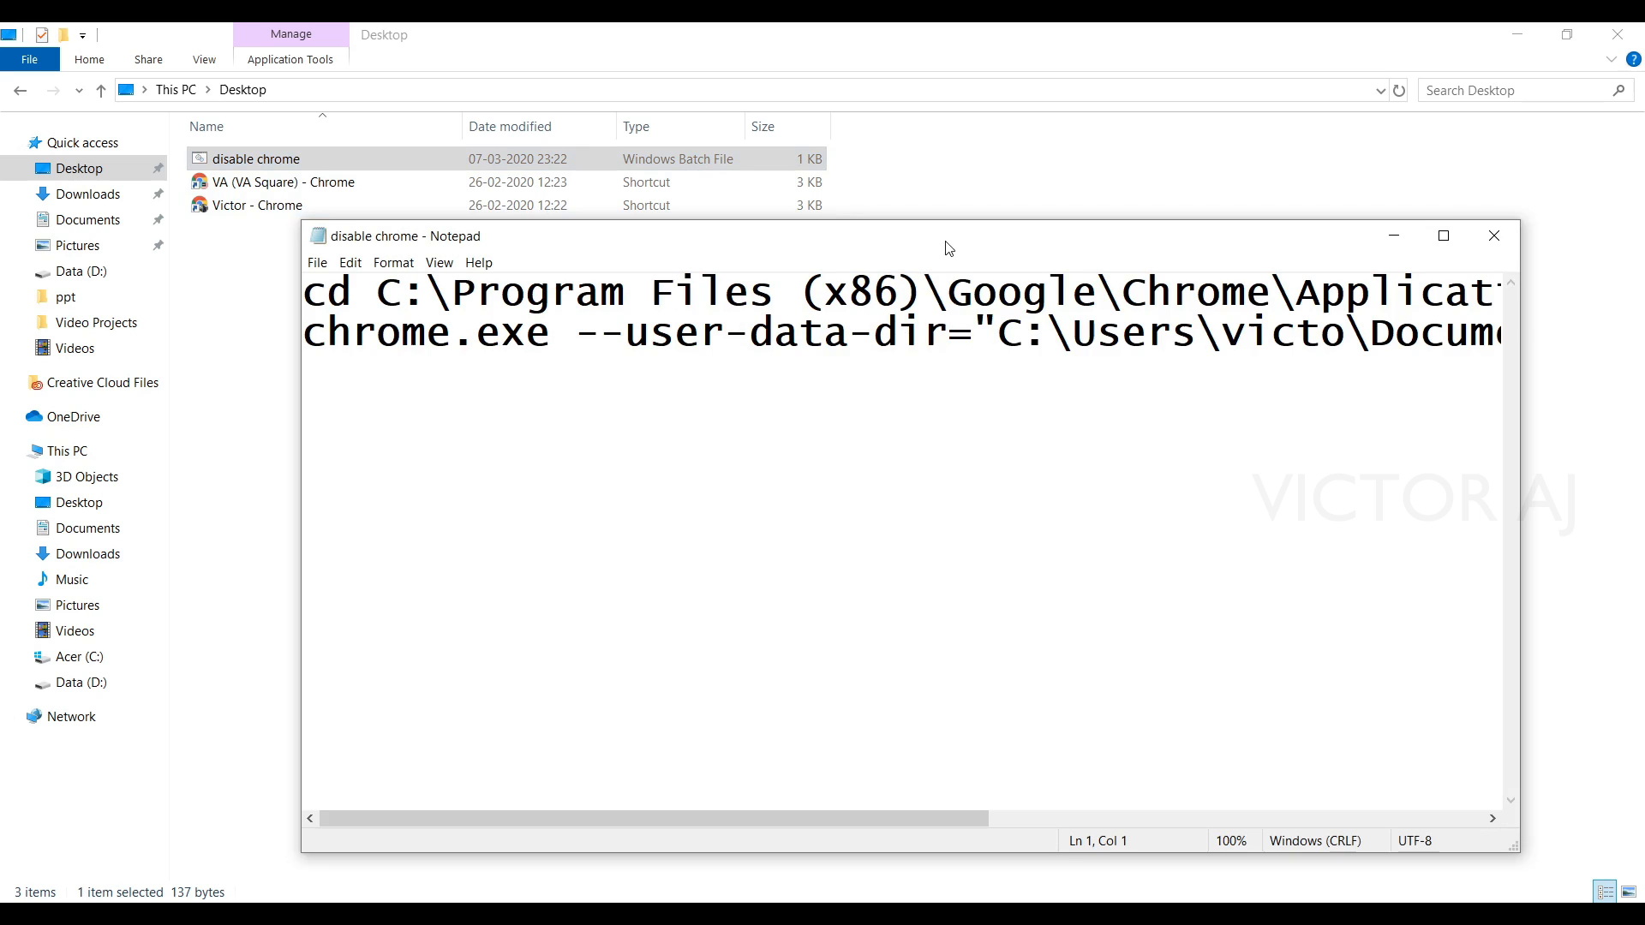
{"action": "left_click_drag", "start_coordinate": [944, 237], "coordinate": [944, 232]}
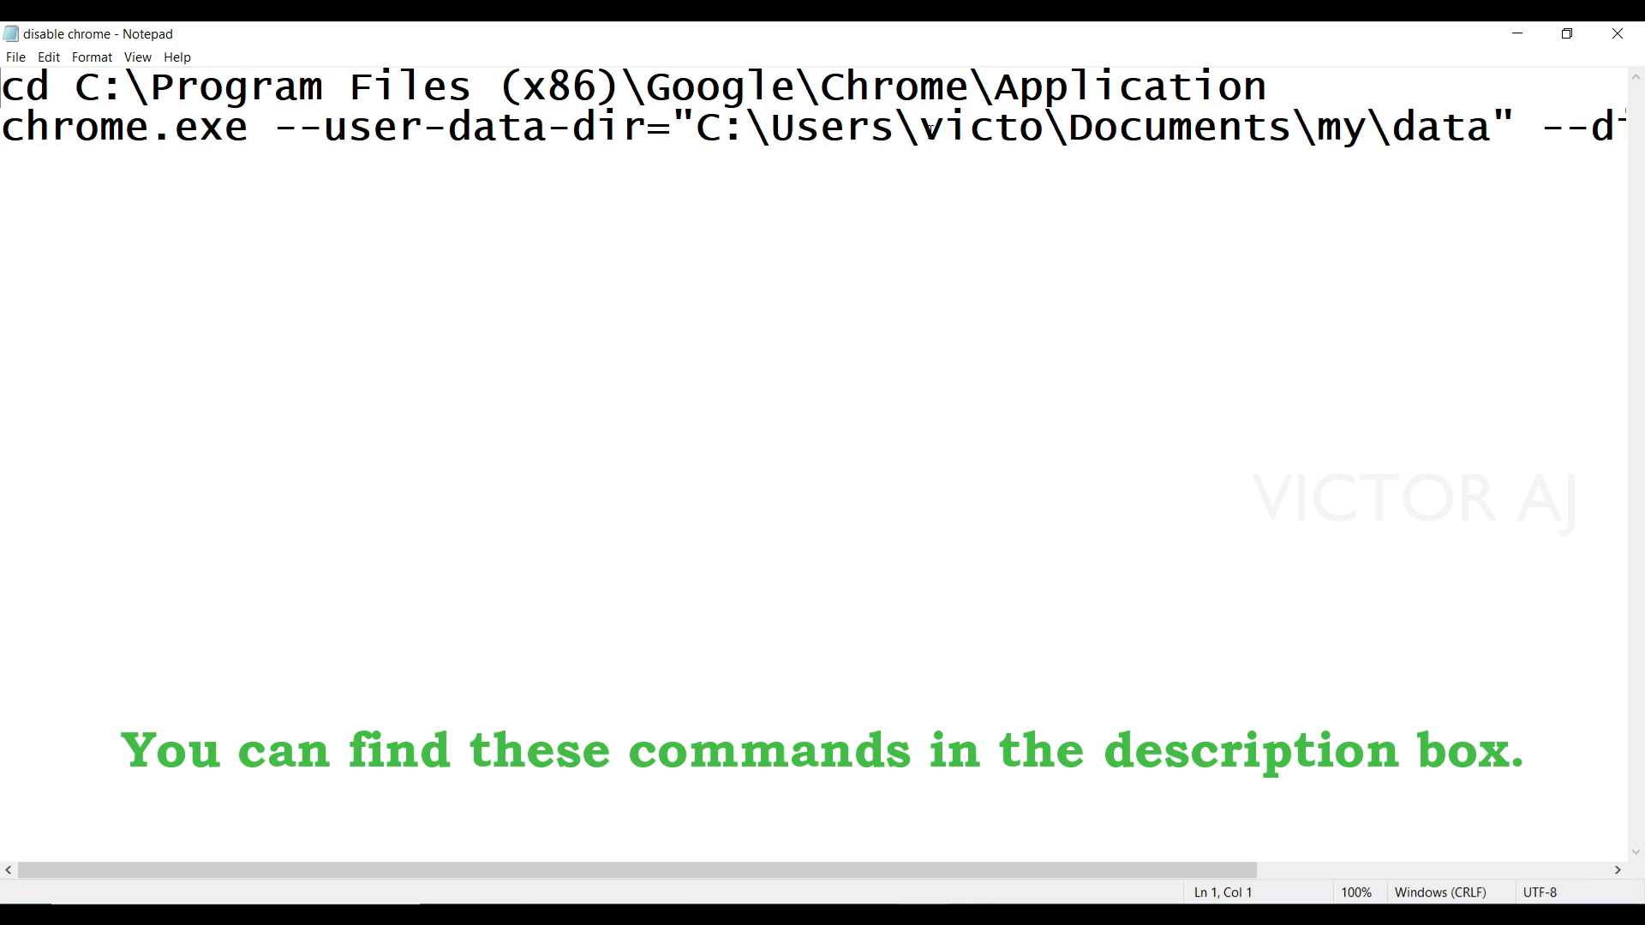
{"action": "double_click", "coordinate": [980, 126]}
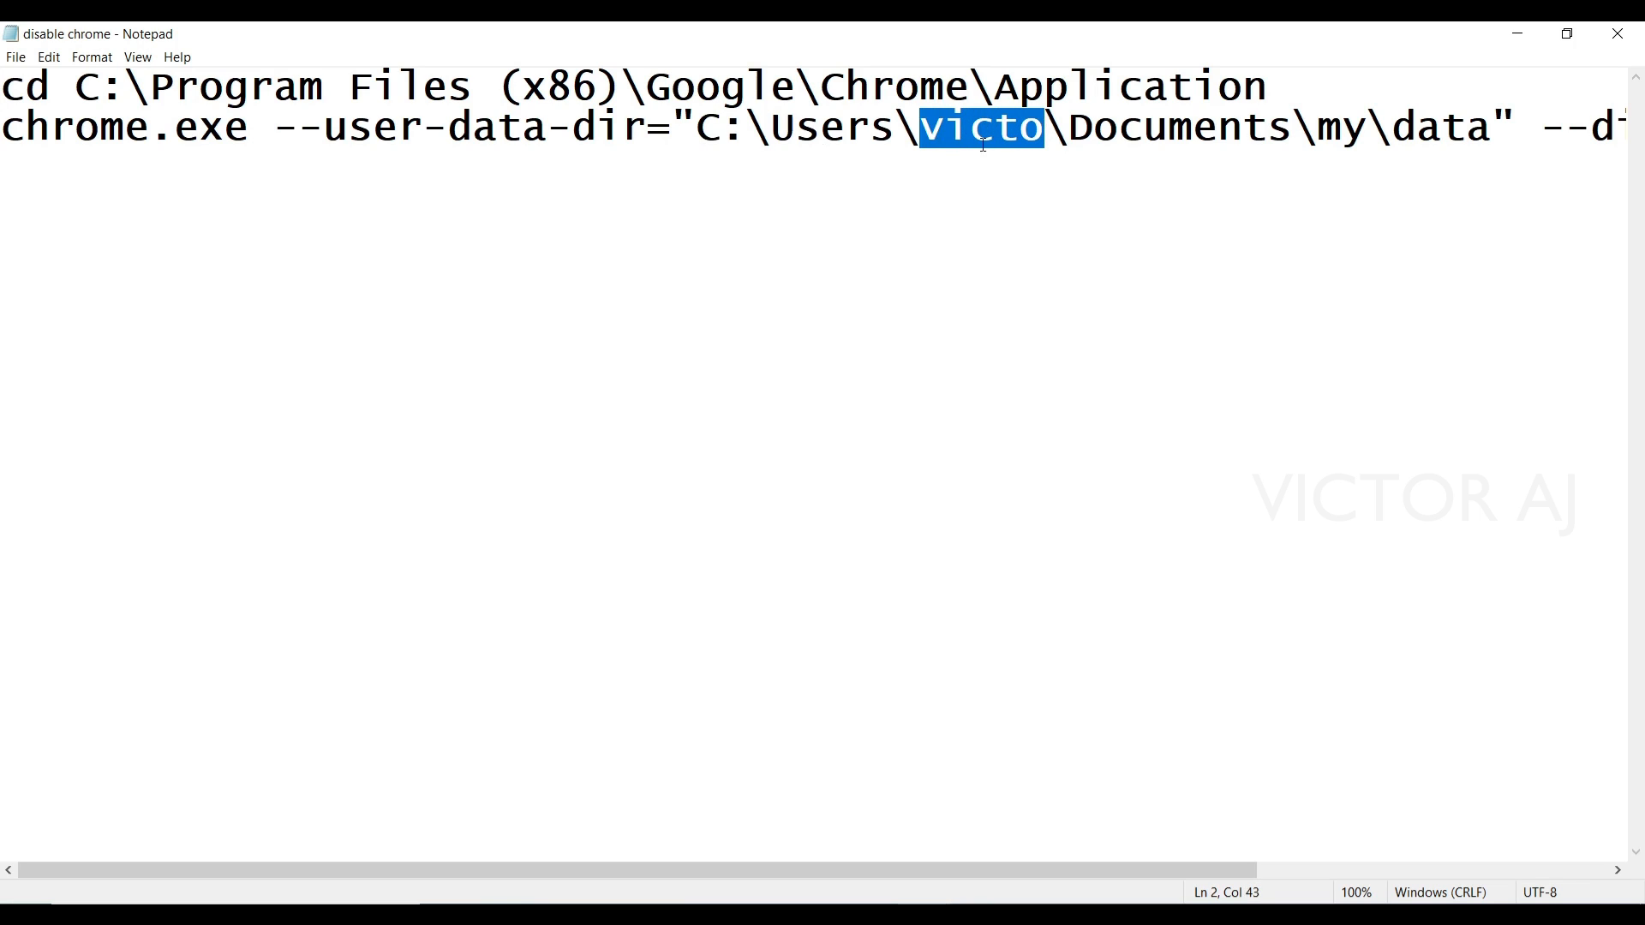
{"action": "left_click", "coordinate": [963, 126]}
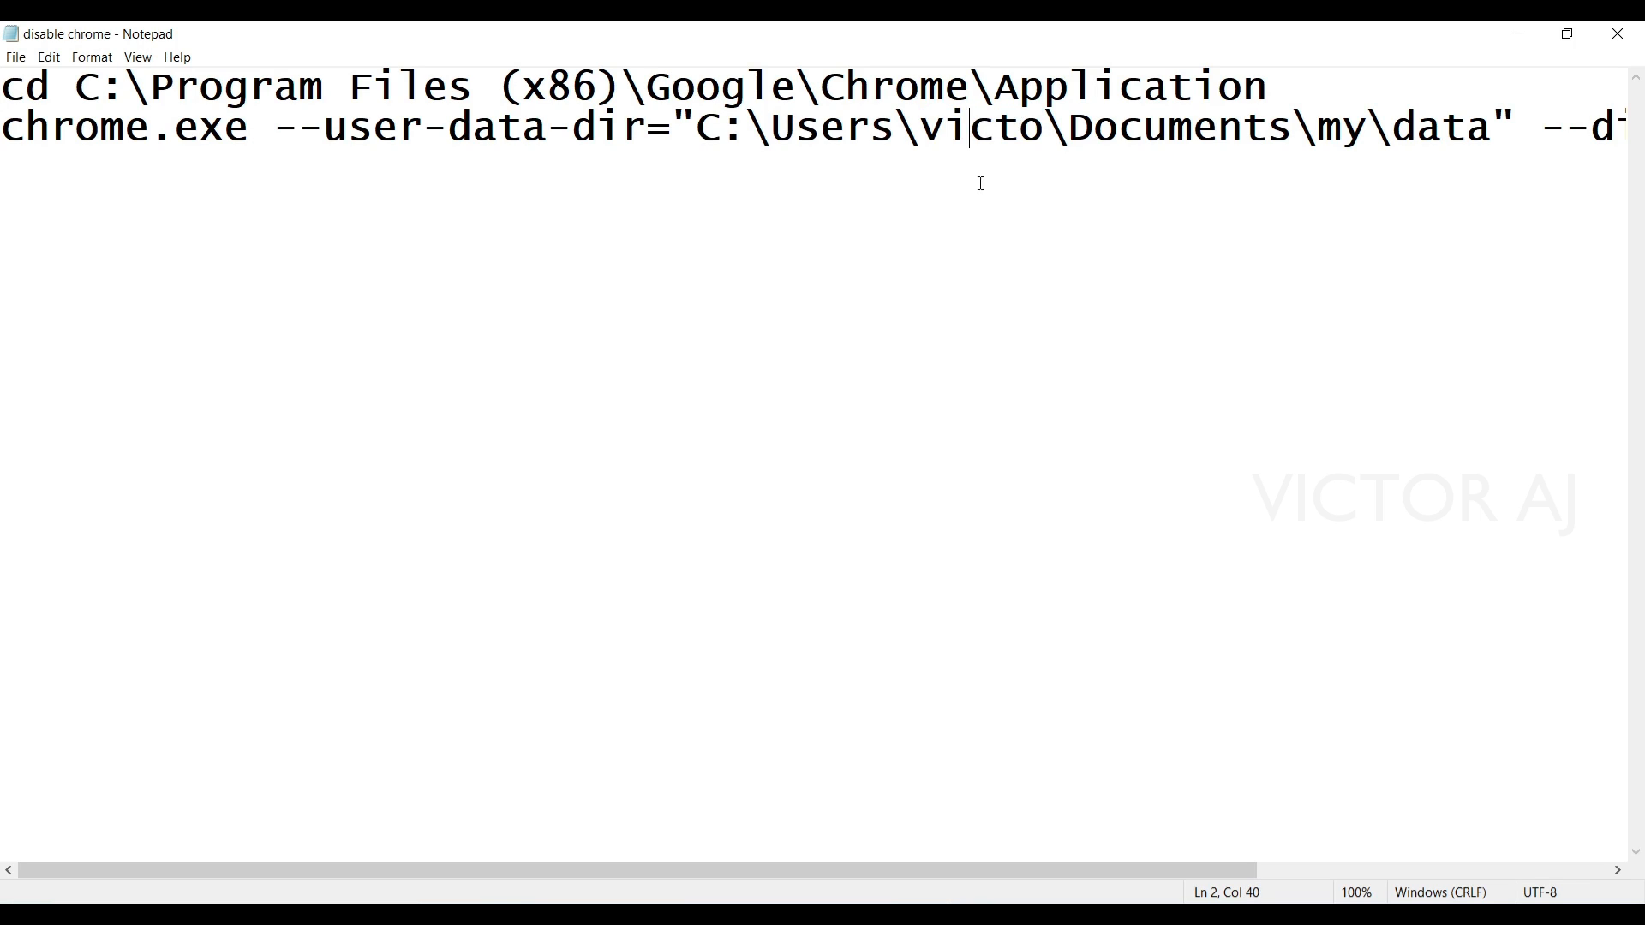
{"action": "left_click_drag", "start_coordinate": [224, 85], "coordinate": [1266, 86]}
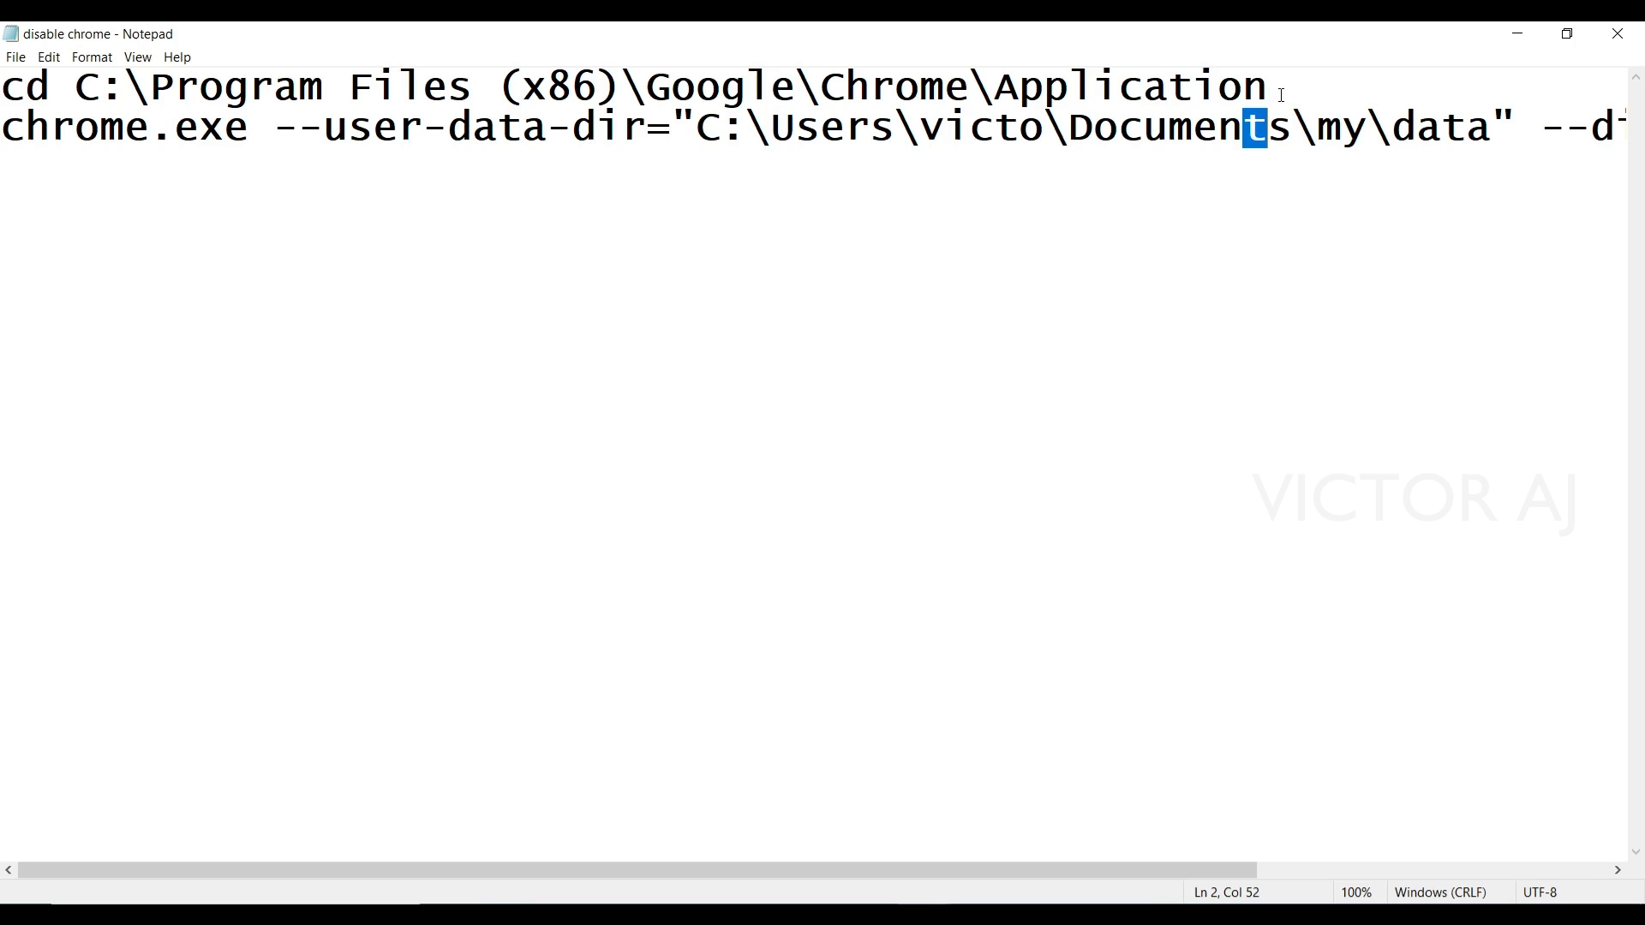
{"action": "left_click", "coordinate": [197, 126]}
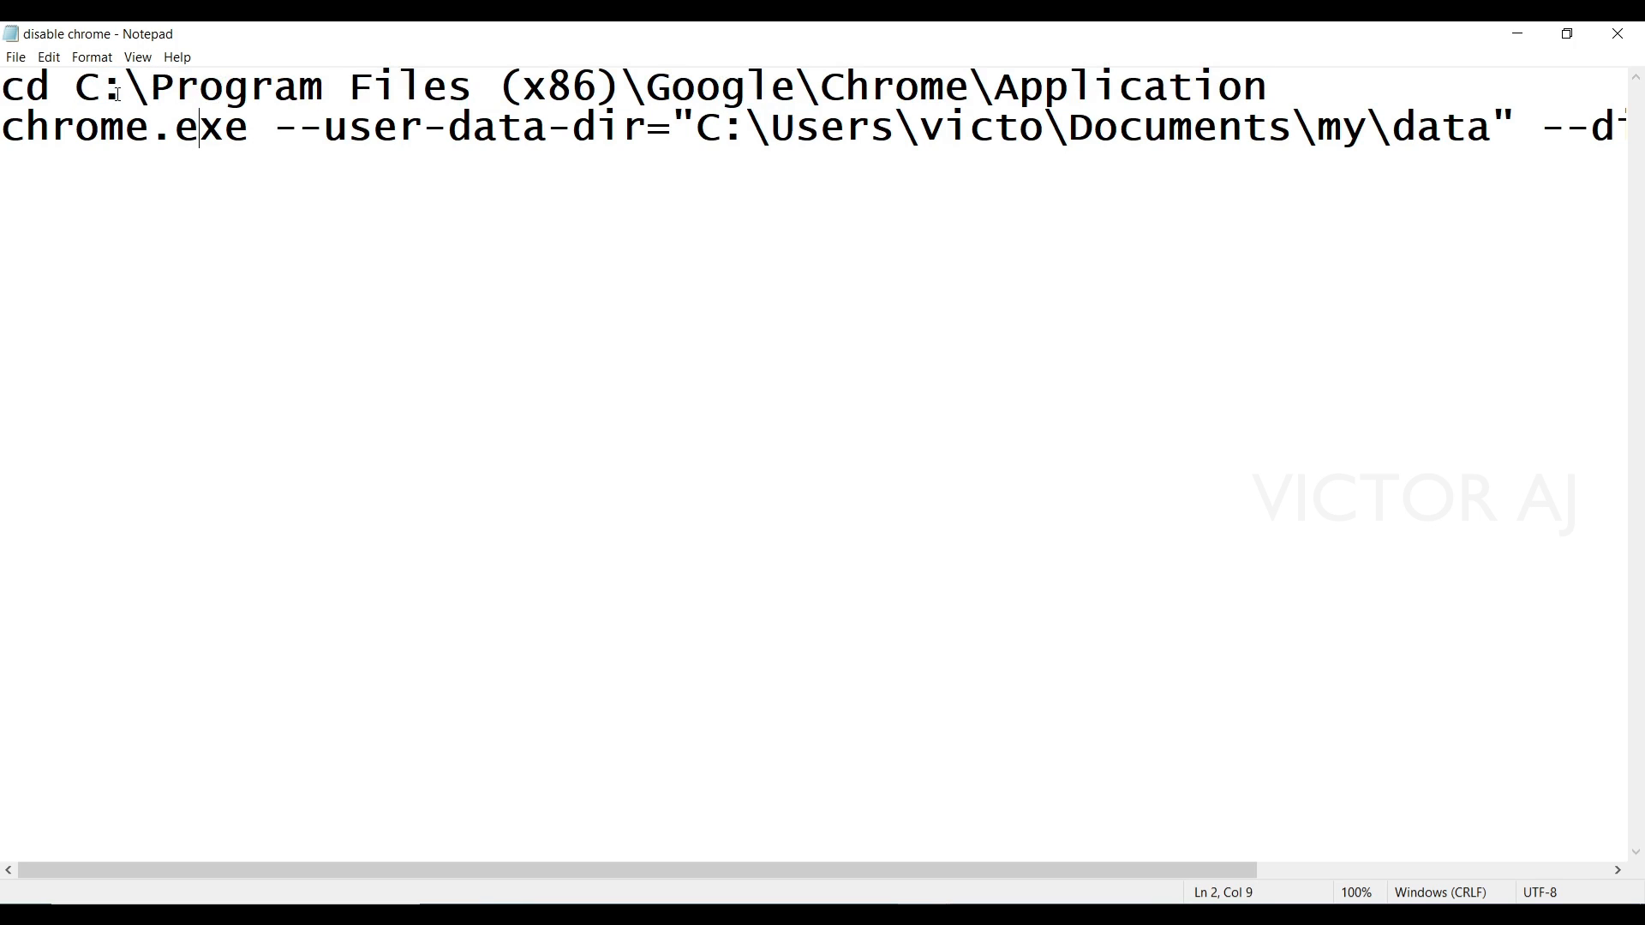
{"action": "left_click", "coordinate": [14, 56]}
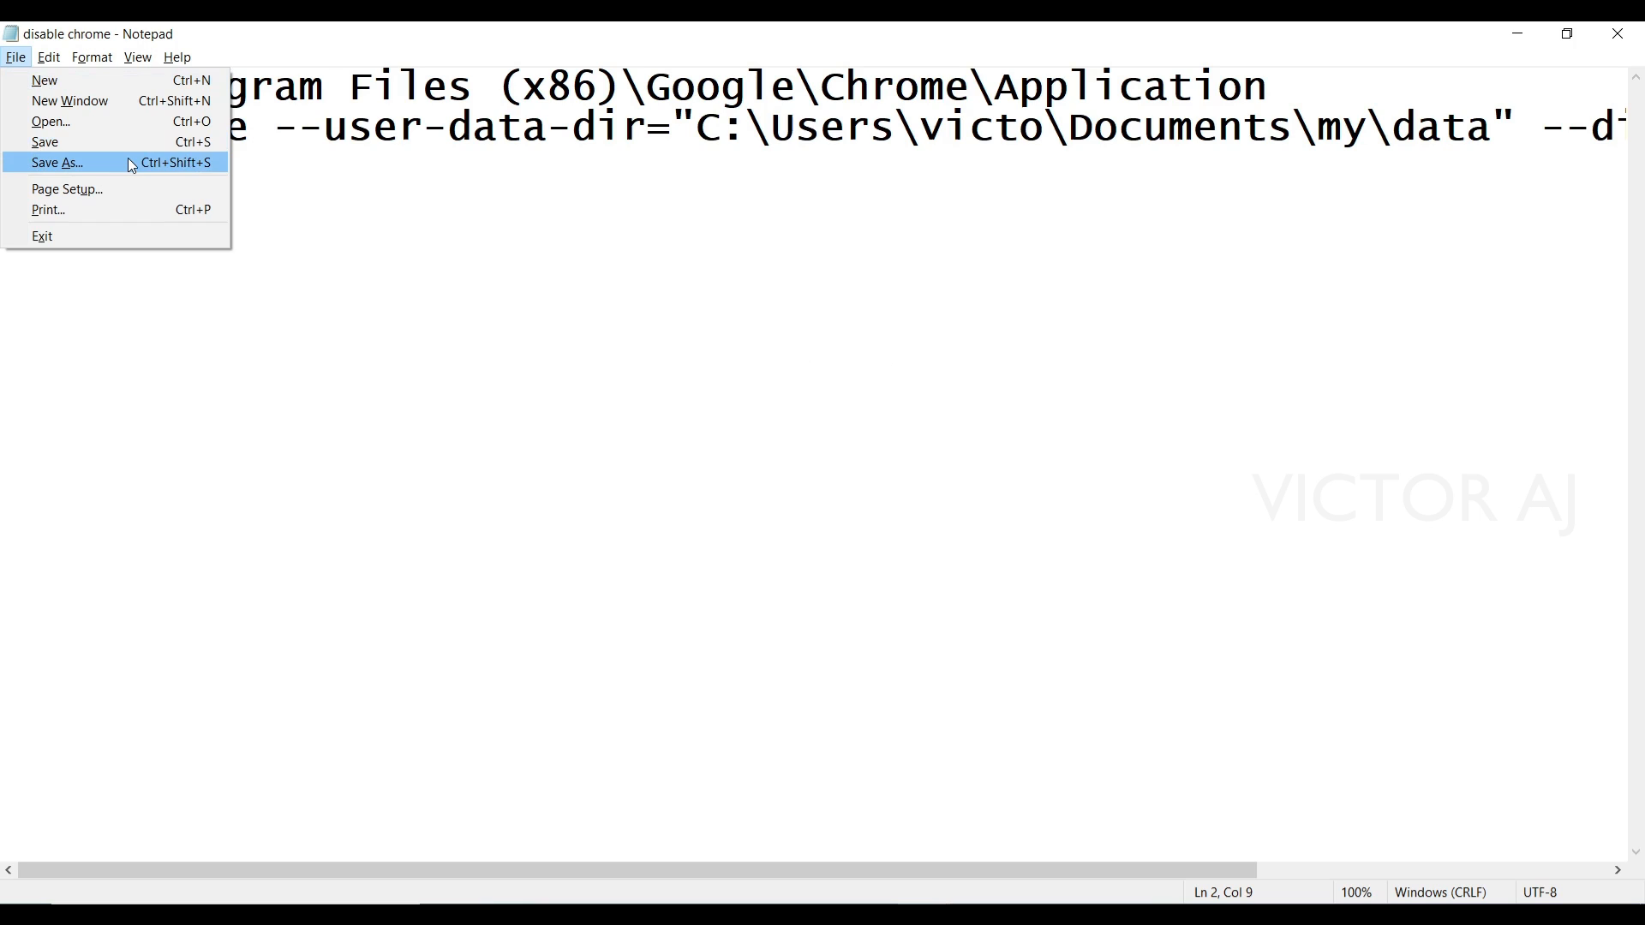
Save the Notepad commands on the Desktop as 'disable chrome.bat'
{"action": "left_click", "coordinate": [56, 163]}
{"action": "type", "text": "disable chrome1"}
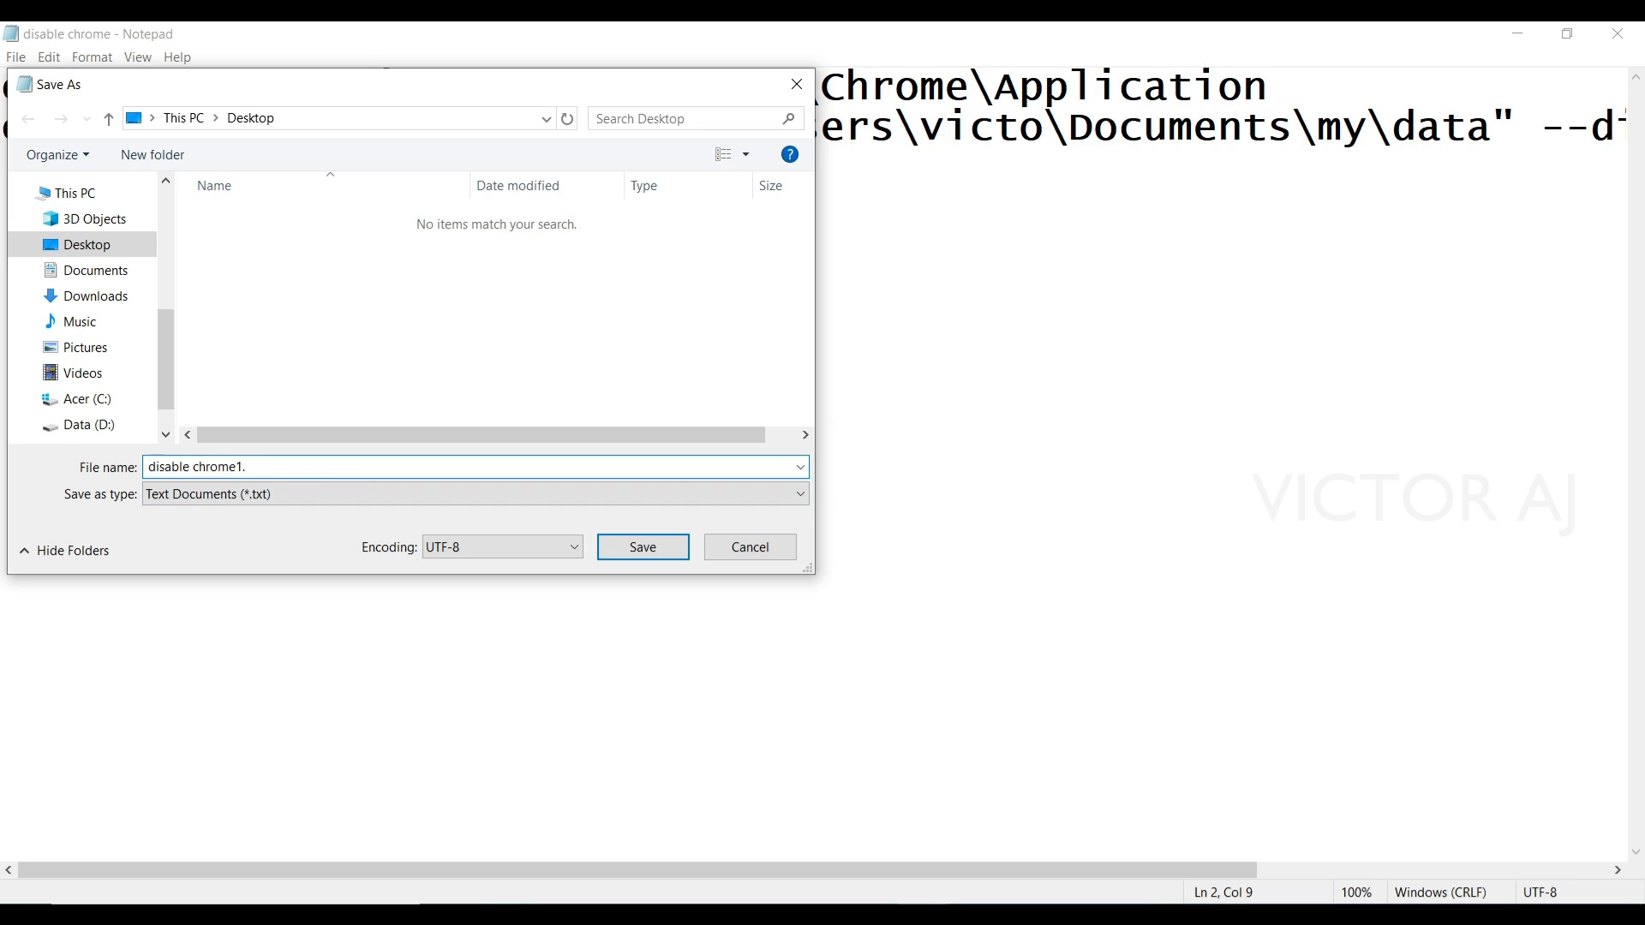
{"action": "type", "text": ".bat"}
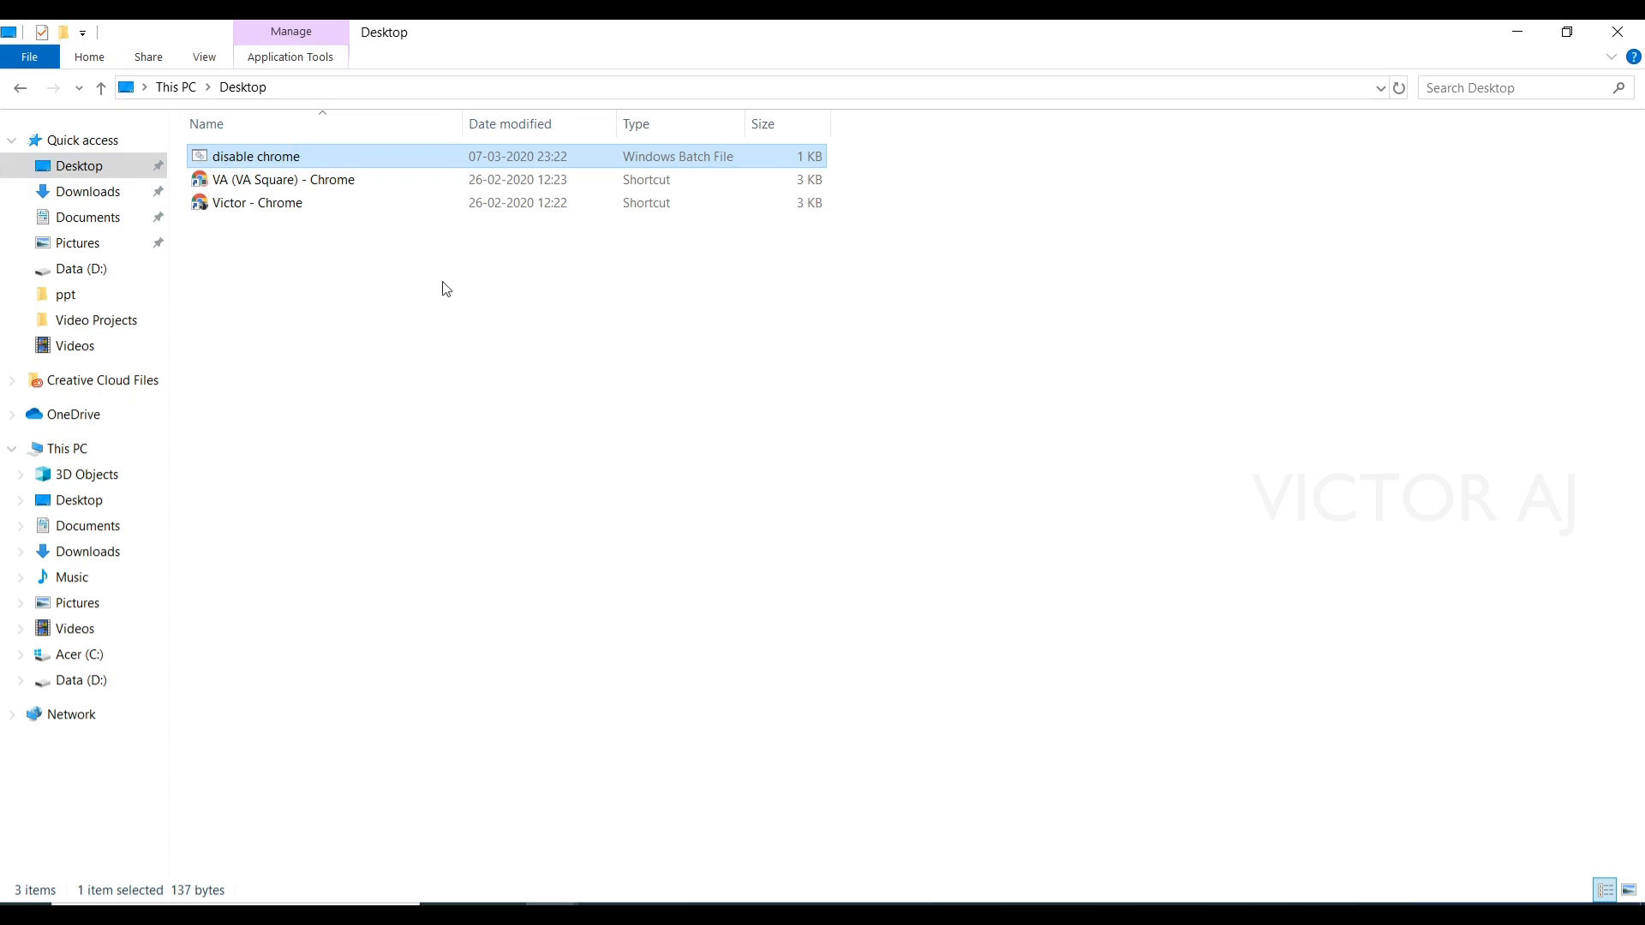
{"action": "mouse_move", "coordinate": [265, 163]}
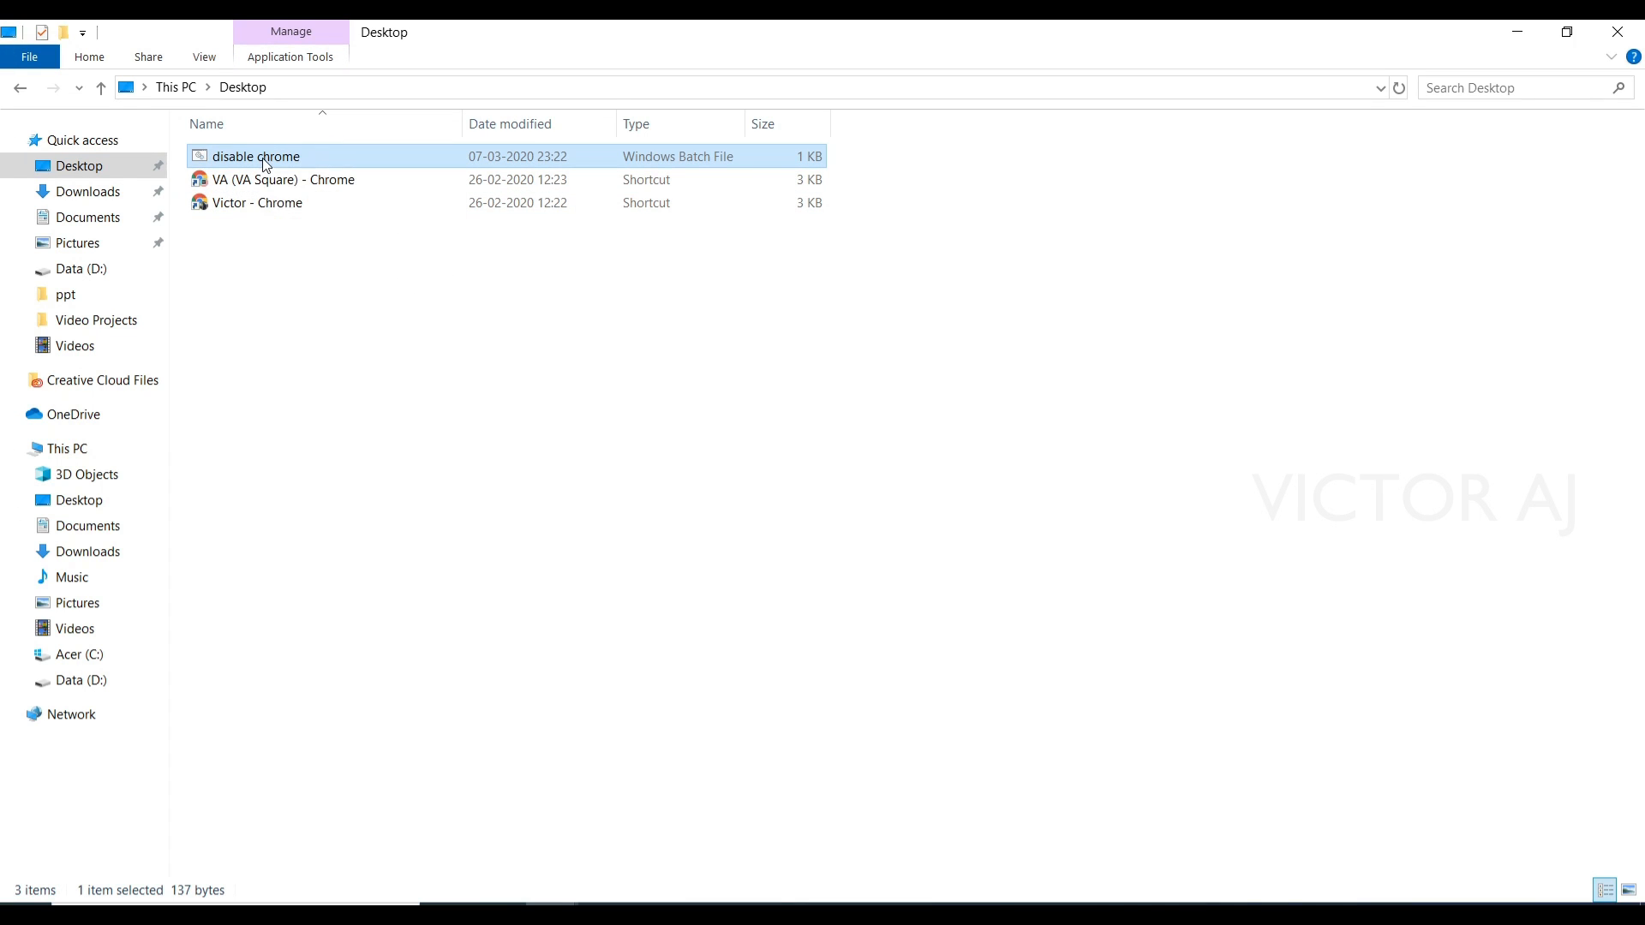
Launch Chrome via disable chrome.bat, dismiss the flag warning, and load localhost:4200
{"action": "double_click", "coordinate": [255, 155]}
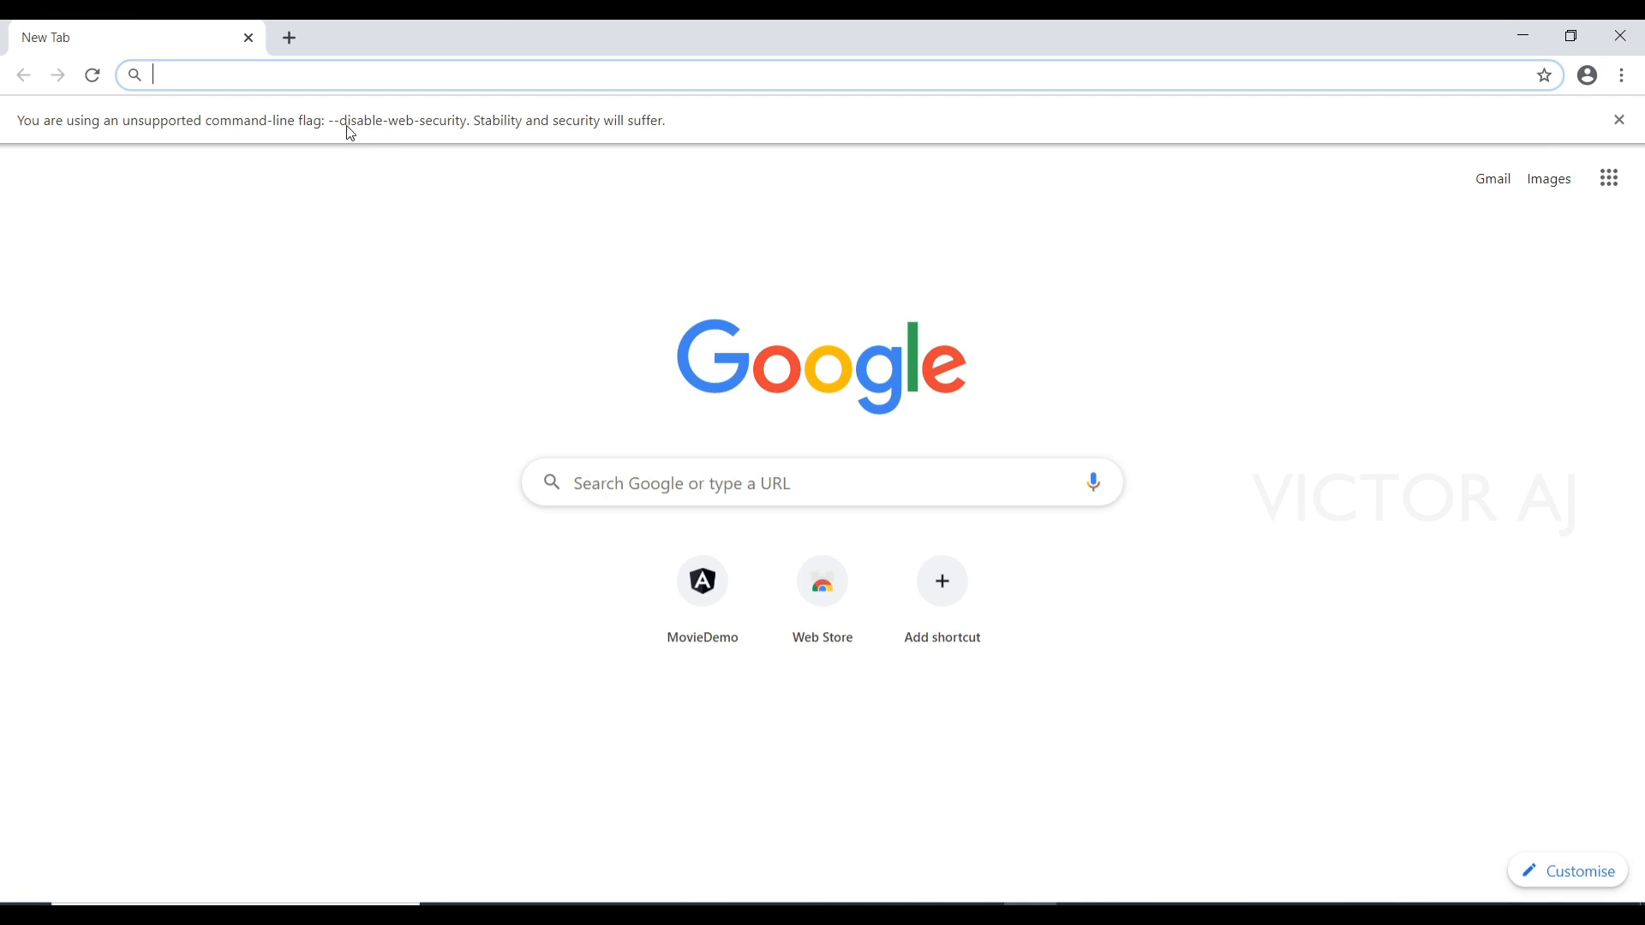
{"action": "mouse_move", "coordinate": [1607, 131]}
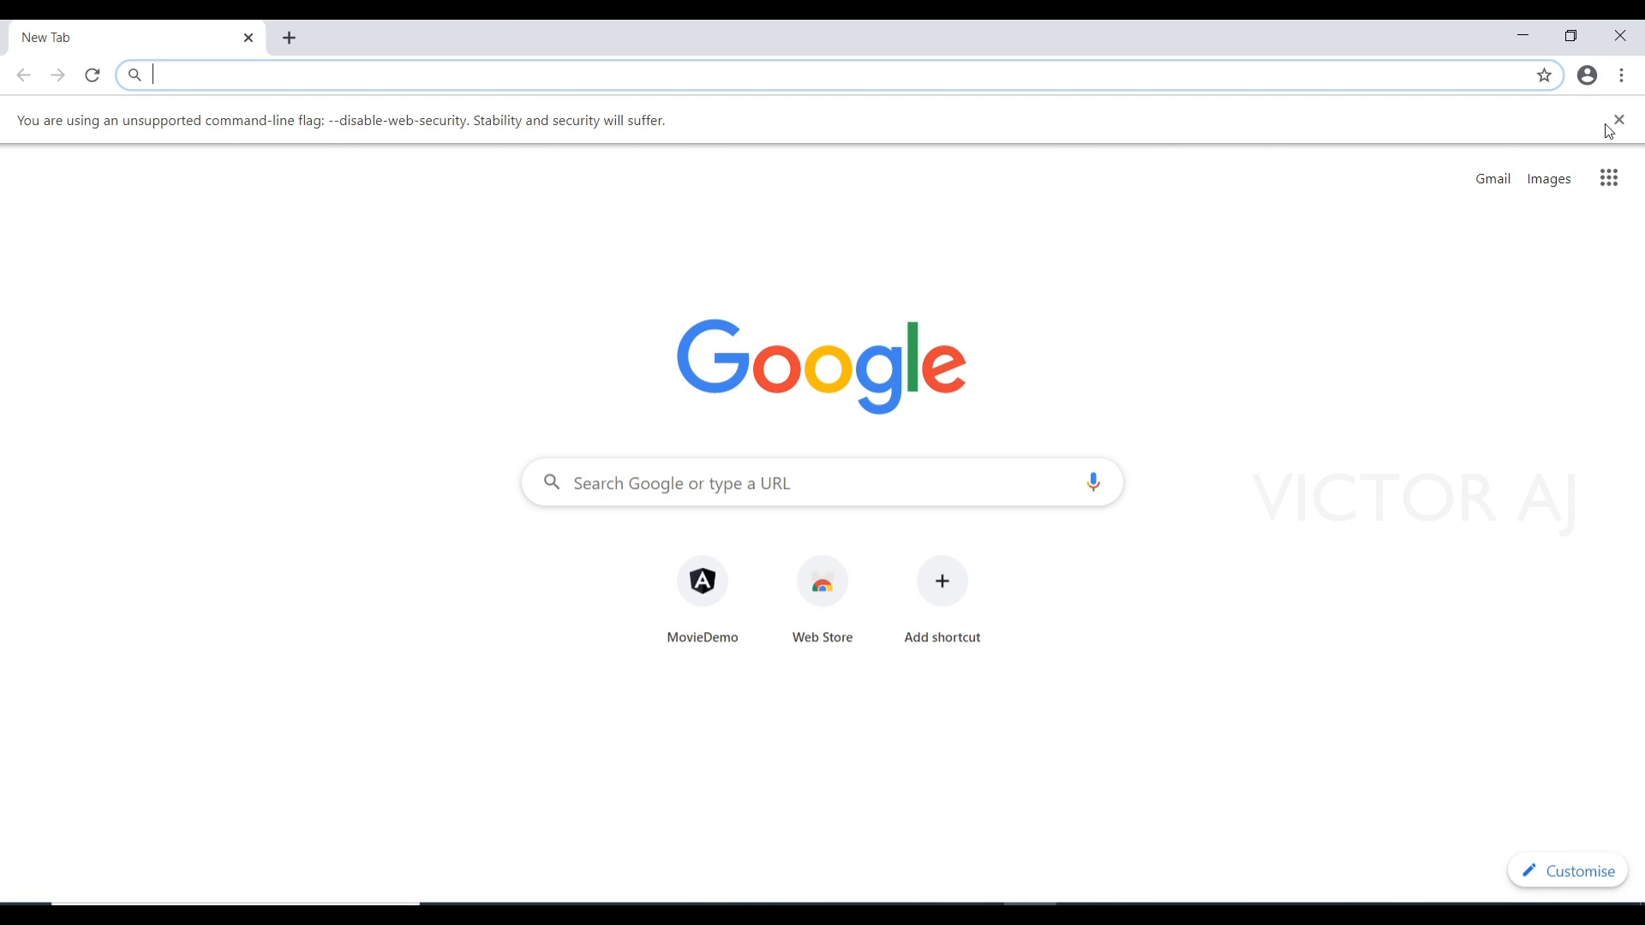
{"action": "left_click", "coordinate": [1618, 120]}
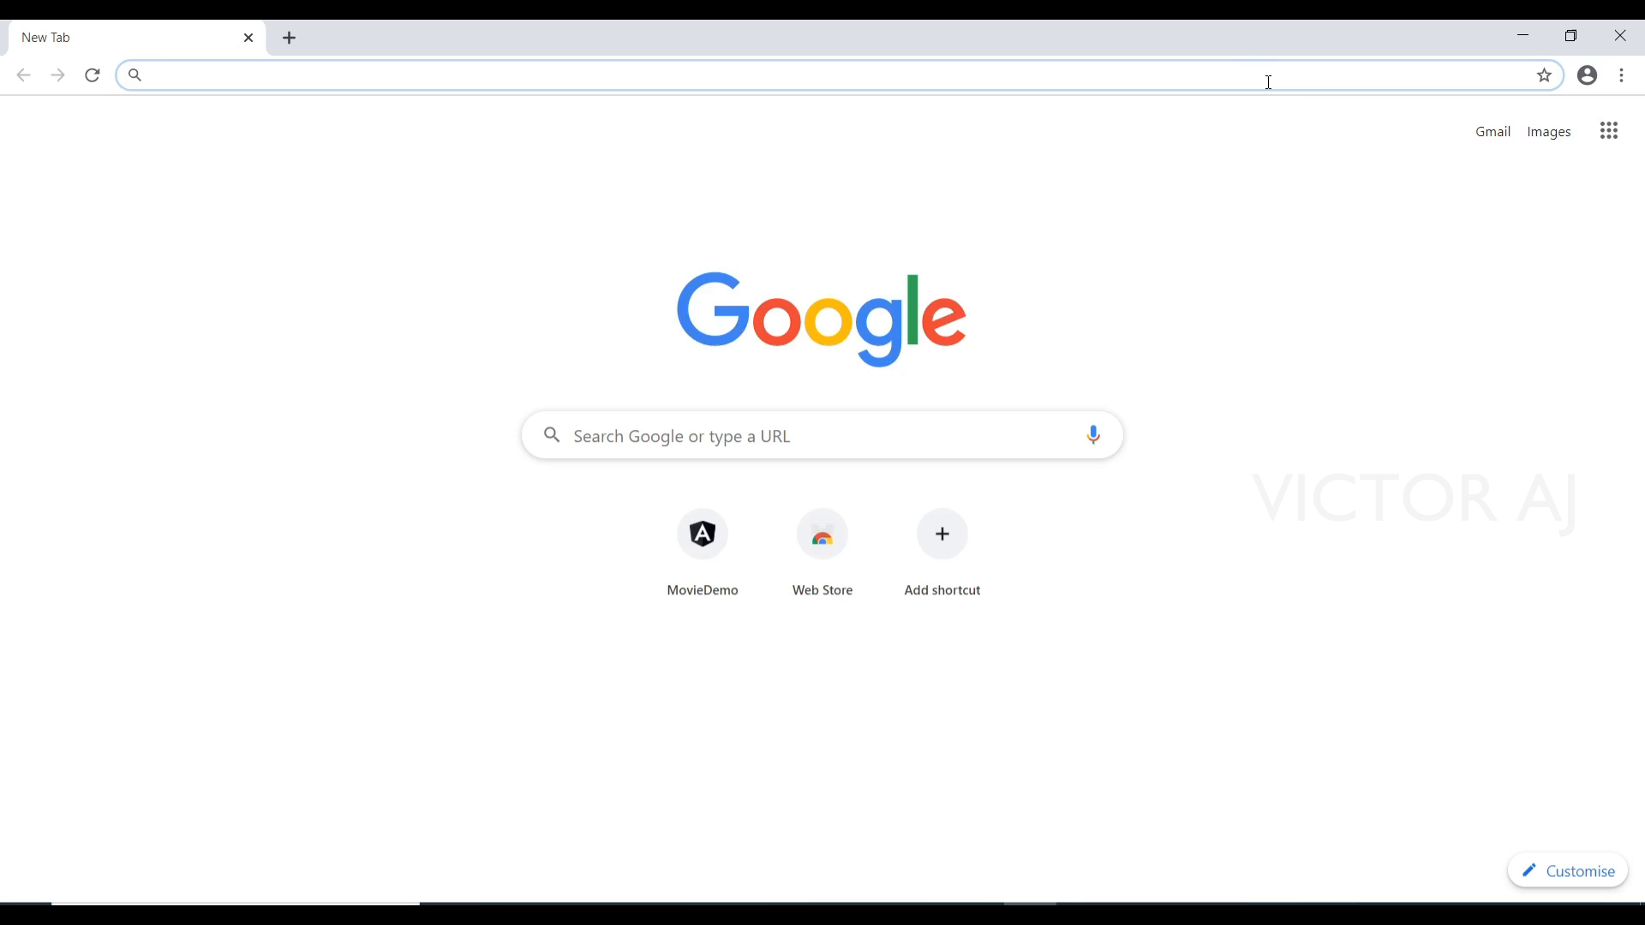
{"action": "type", "text": "localhost:4200"}
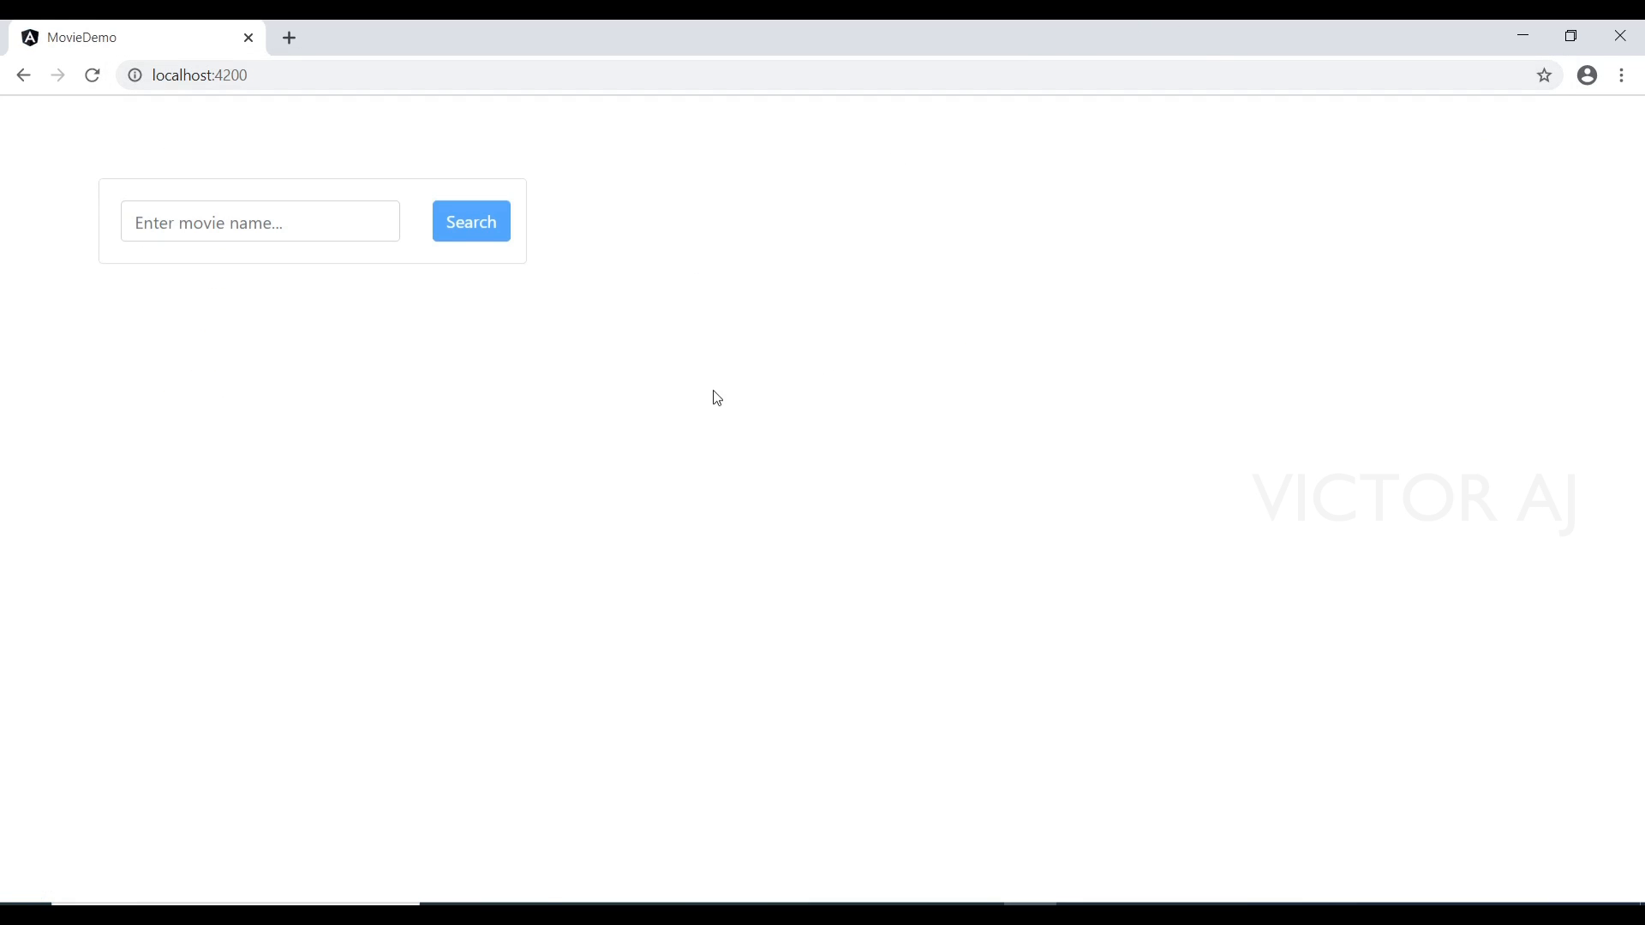
With DevTools Network open, search 'avatar' and preview the OMDb response data
{"action": "key", "text": "F12"}
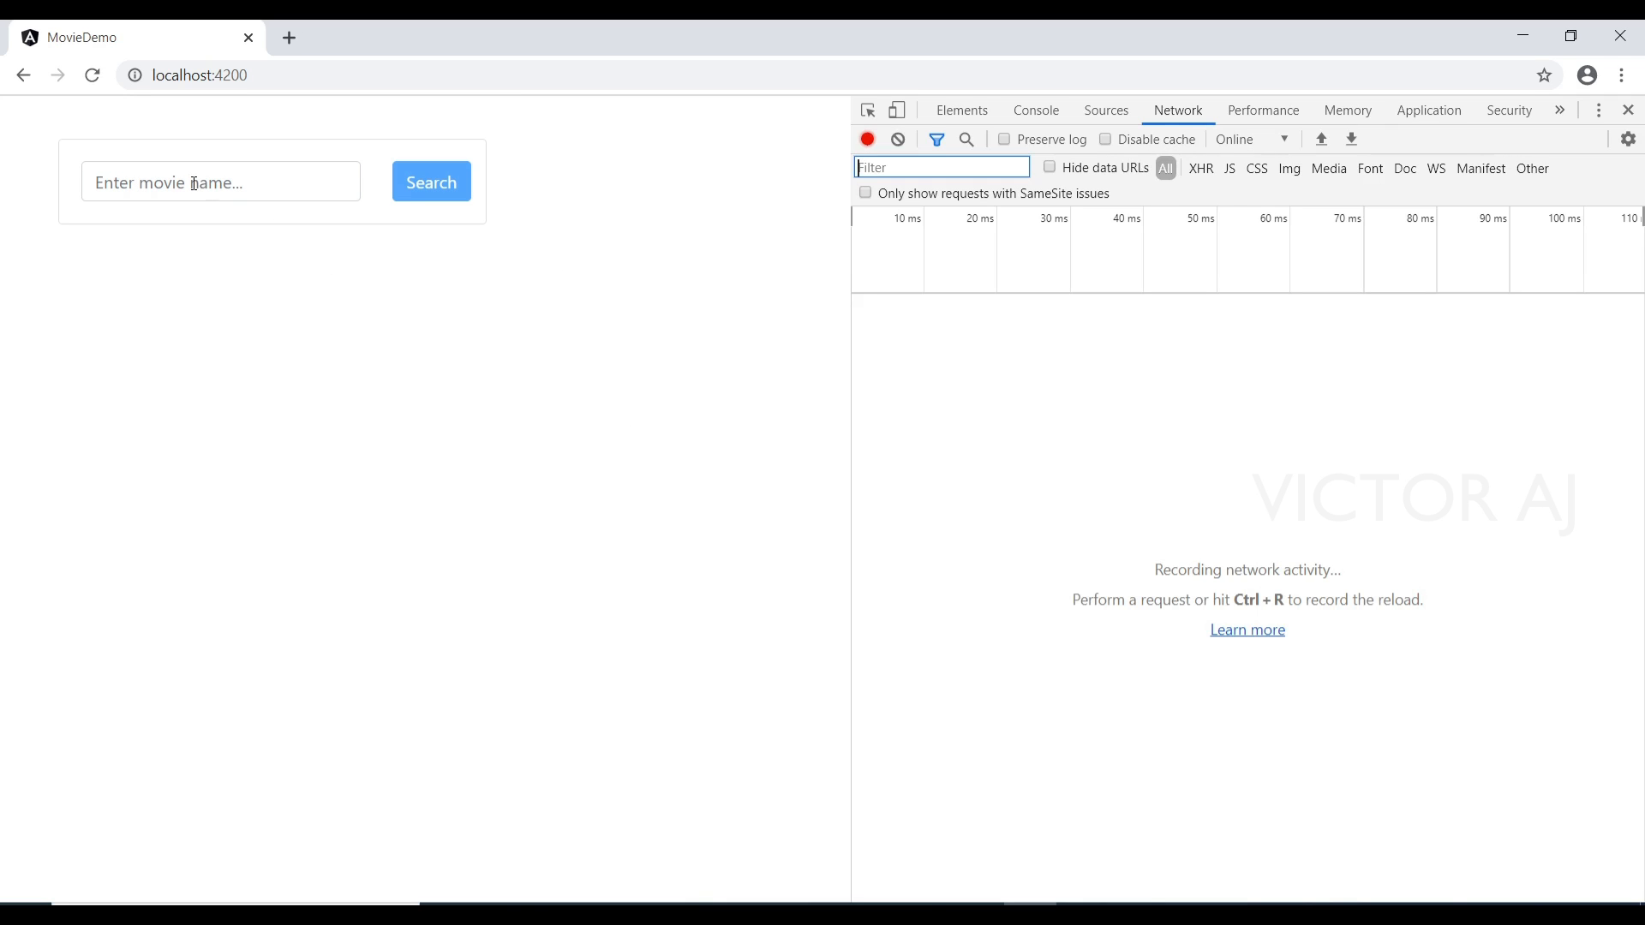
{"action": "left_click", "coordinate": [220, 181]}
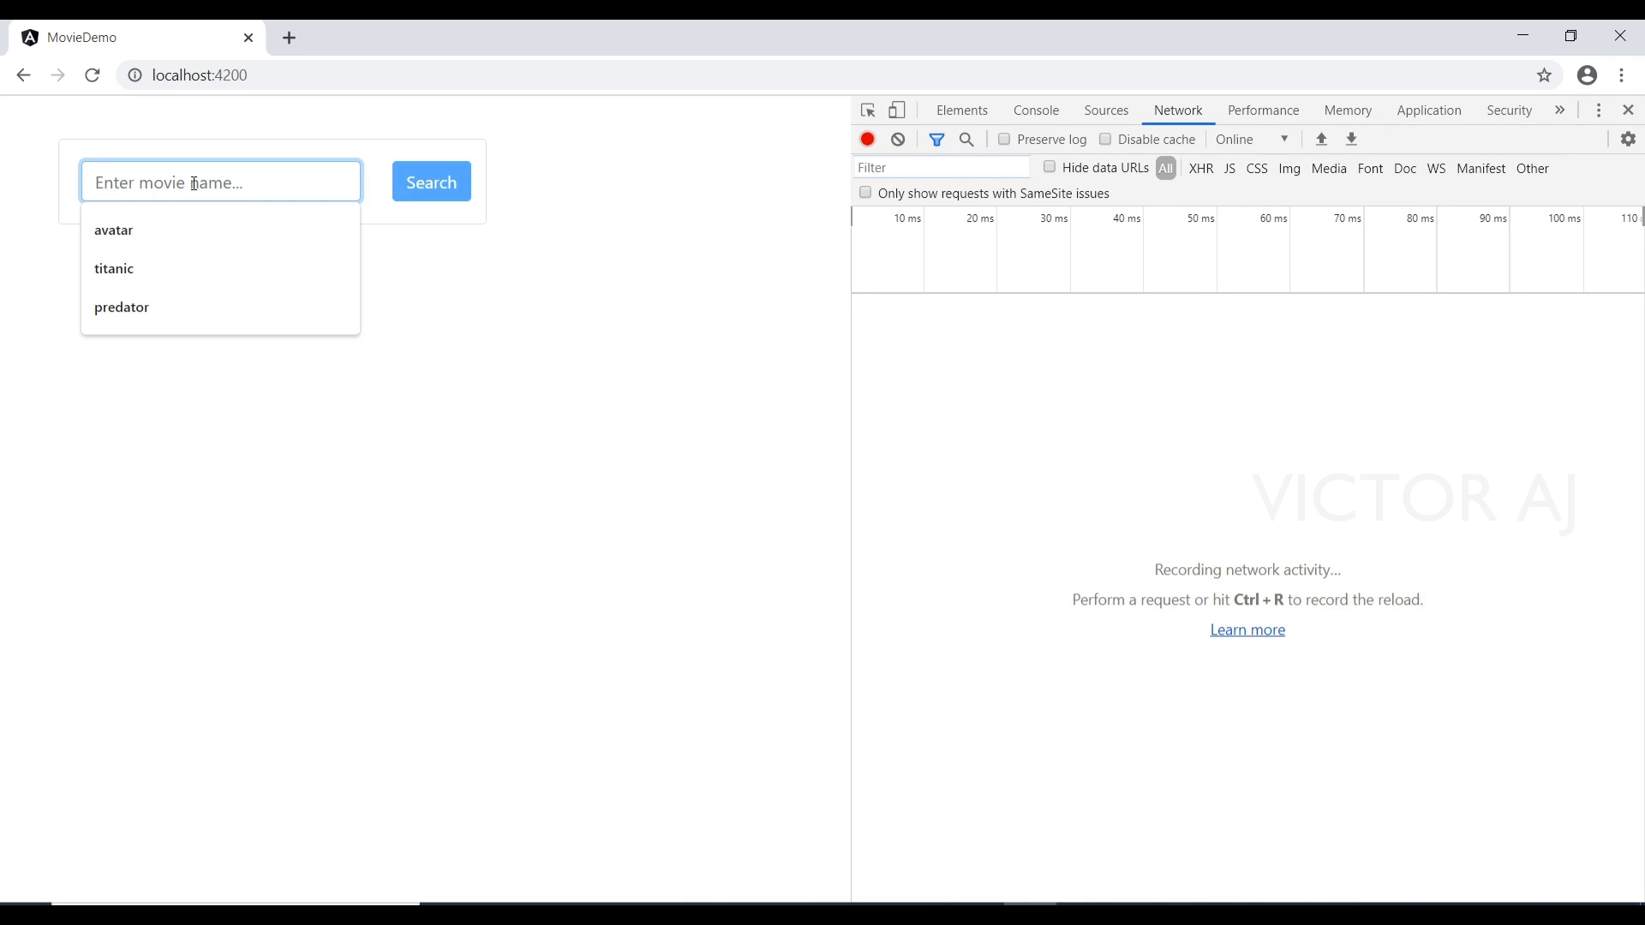
{"action": "left_click", "coordinate": [113, 230]}
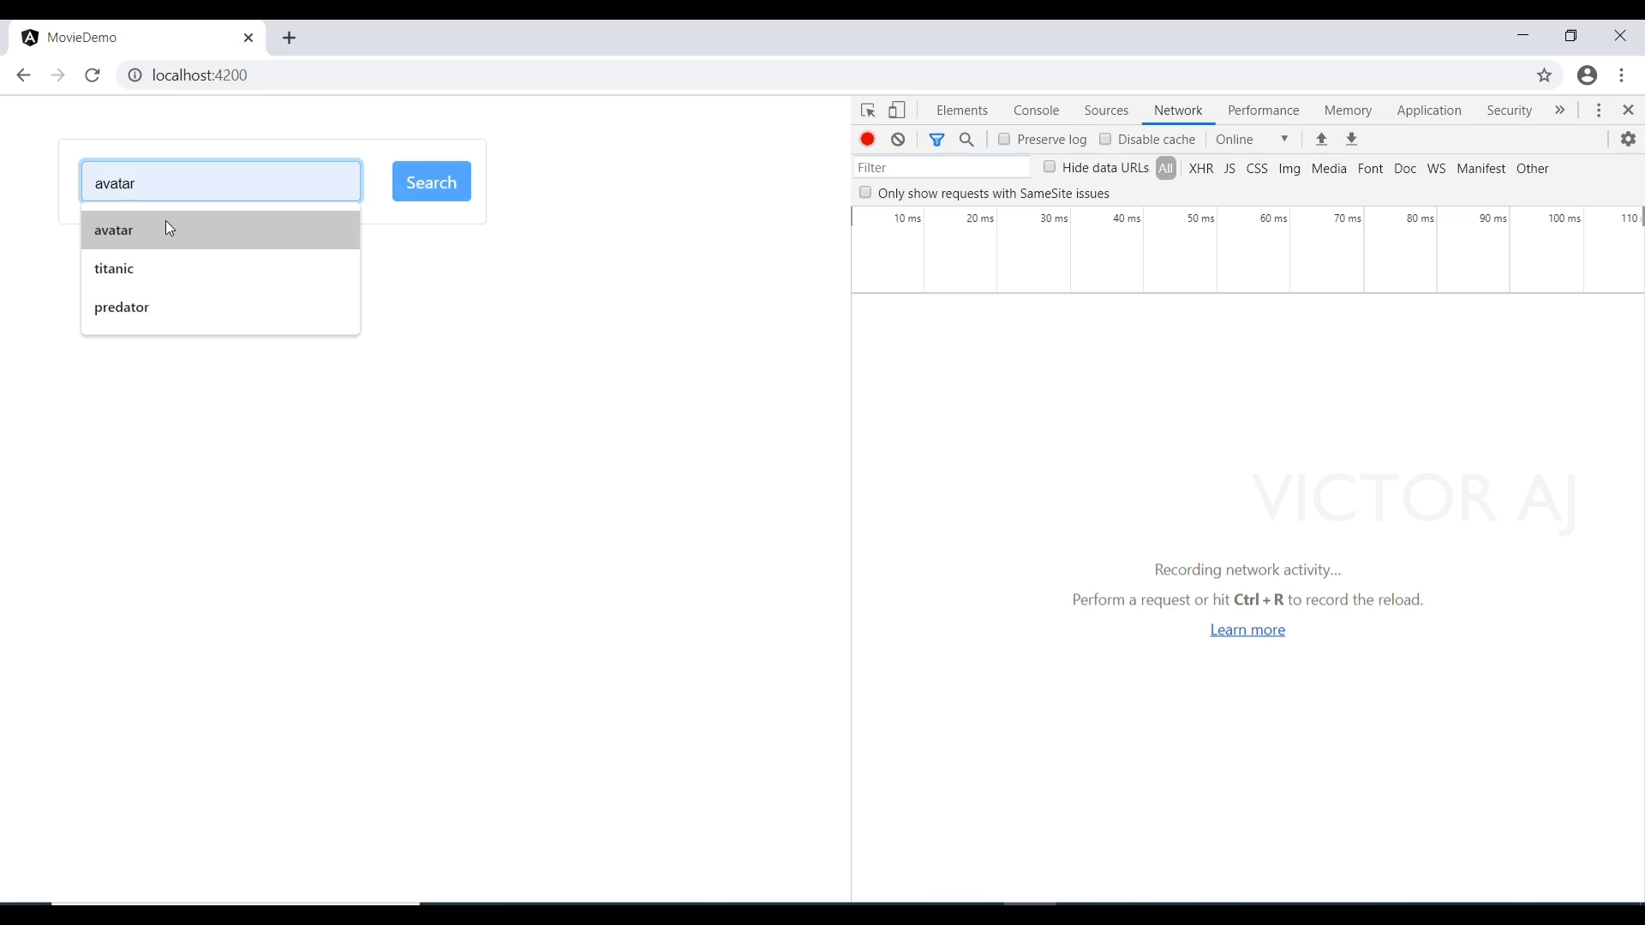
{"action": "left_click", "coordinate": [430, 181]}
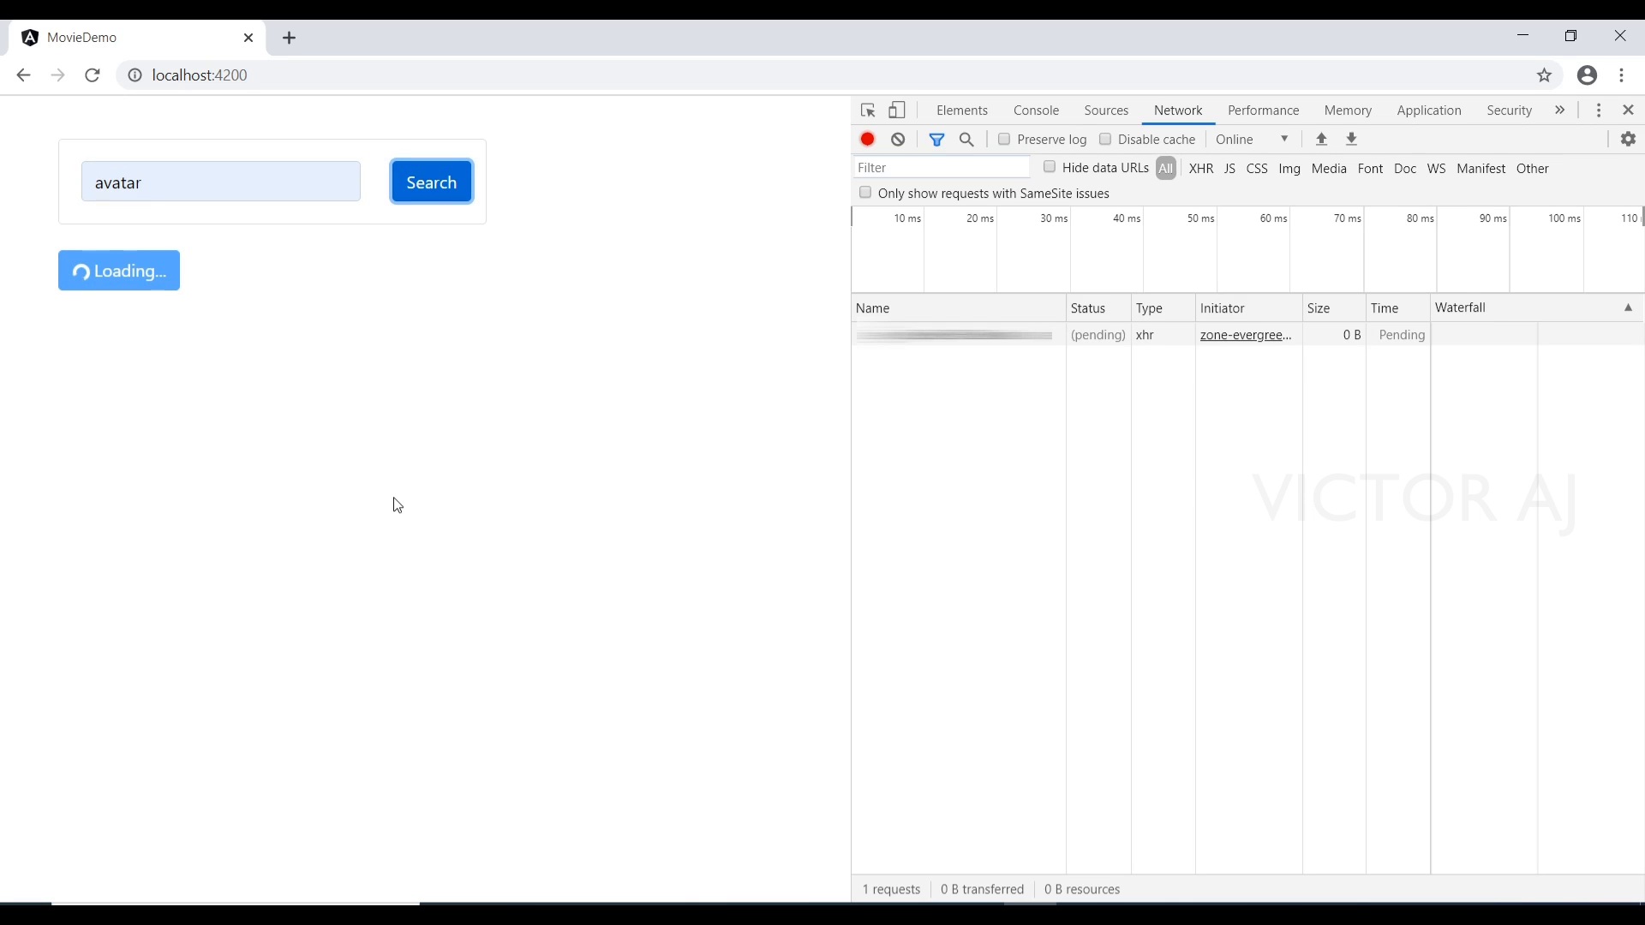
{"action": "left_click", "coordinate": [430, 182]}
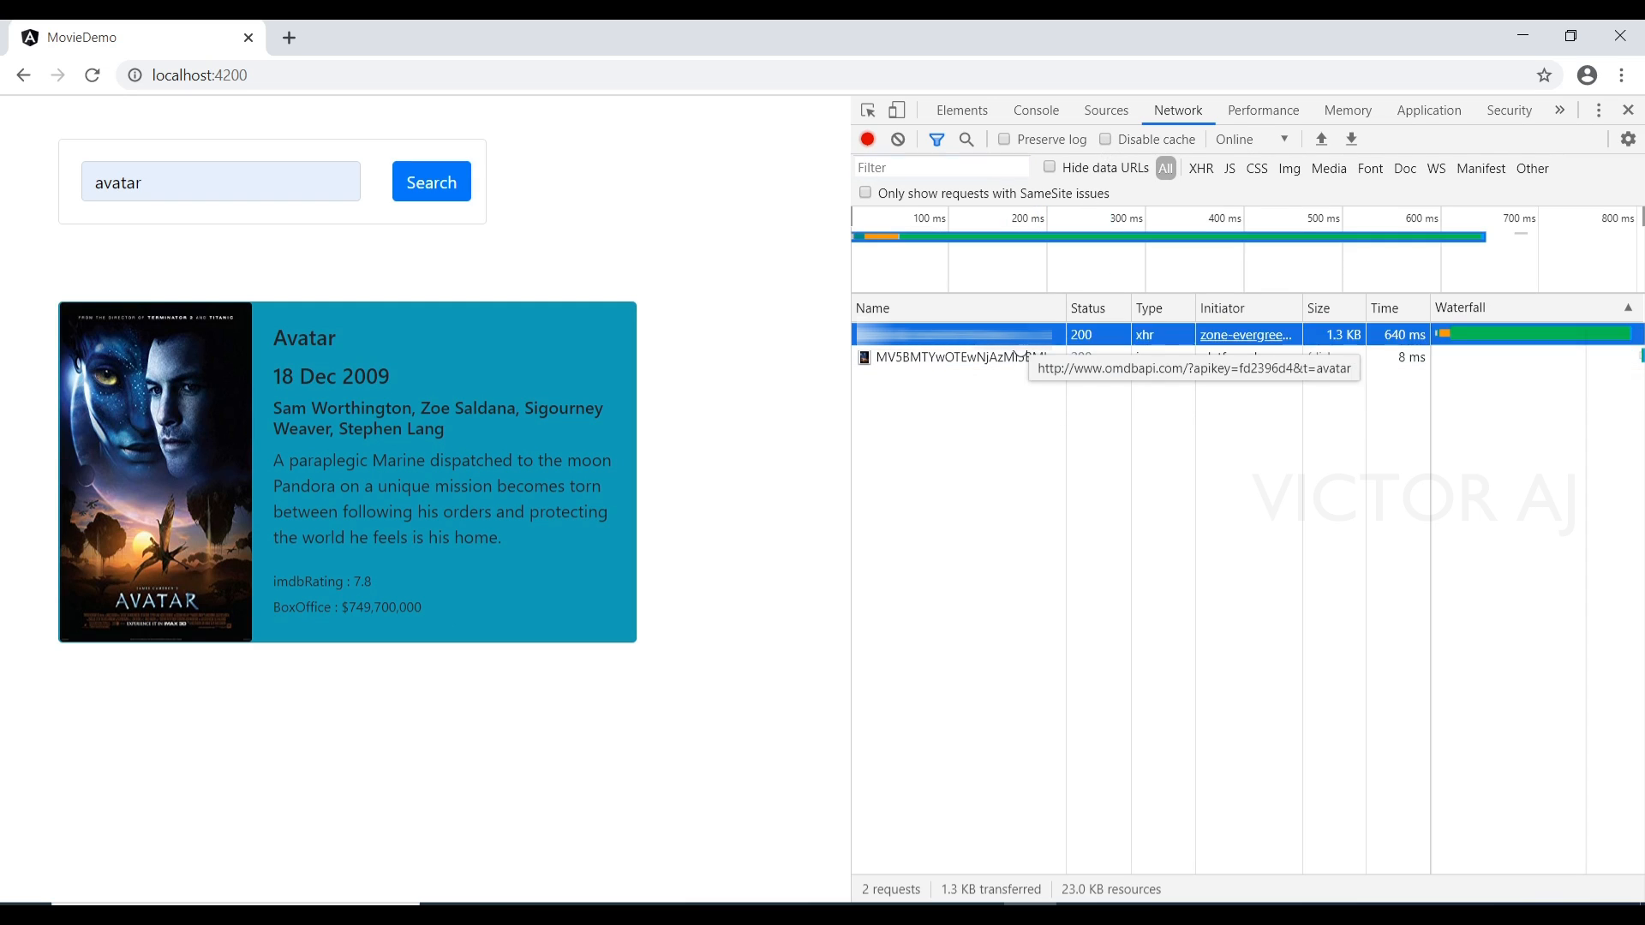
{"action": "left_click", "coordinate": [954, 333]}
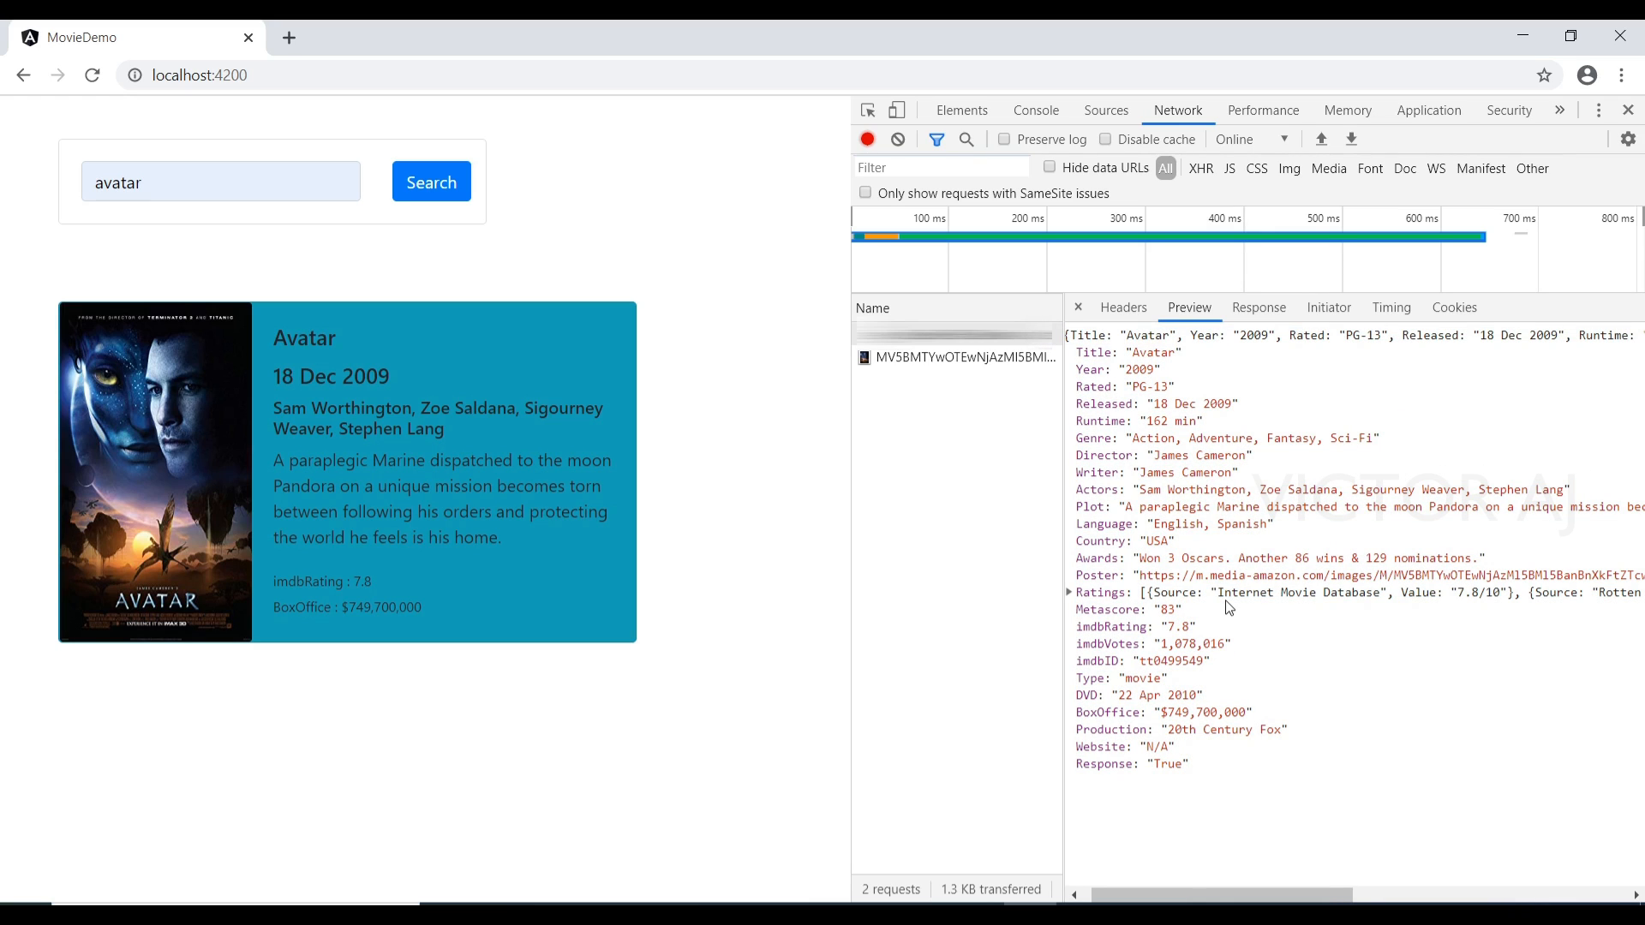
{"action": "mouse_move", "coordinate": [603, 752]}
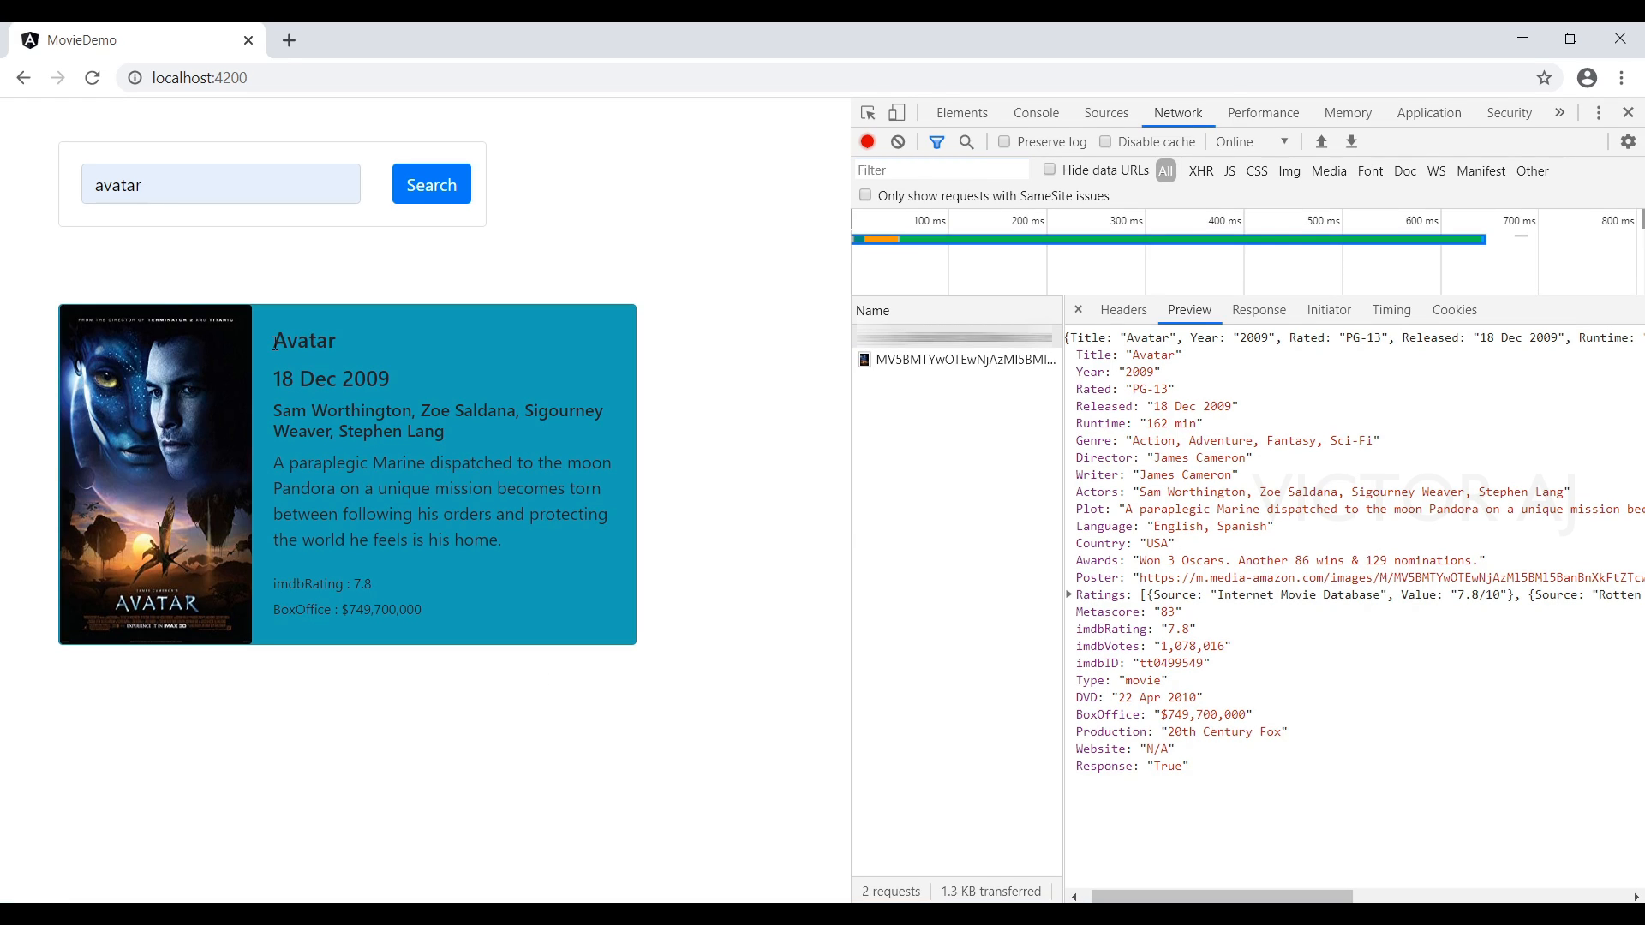
{"action": "mouse_move", "coordinate": [451, 502]}
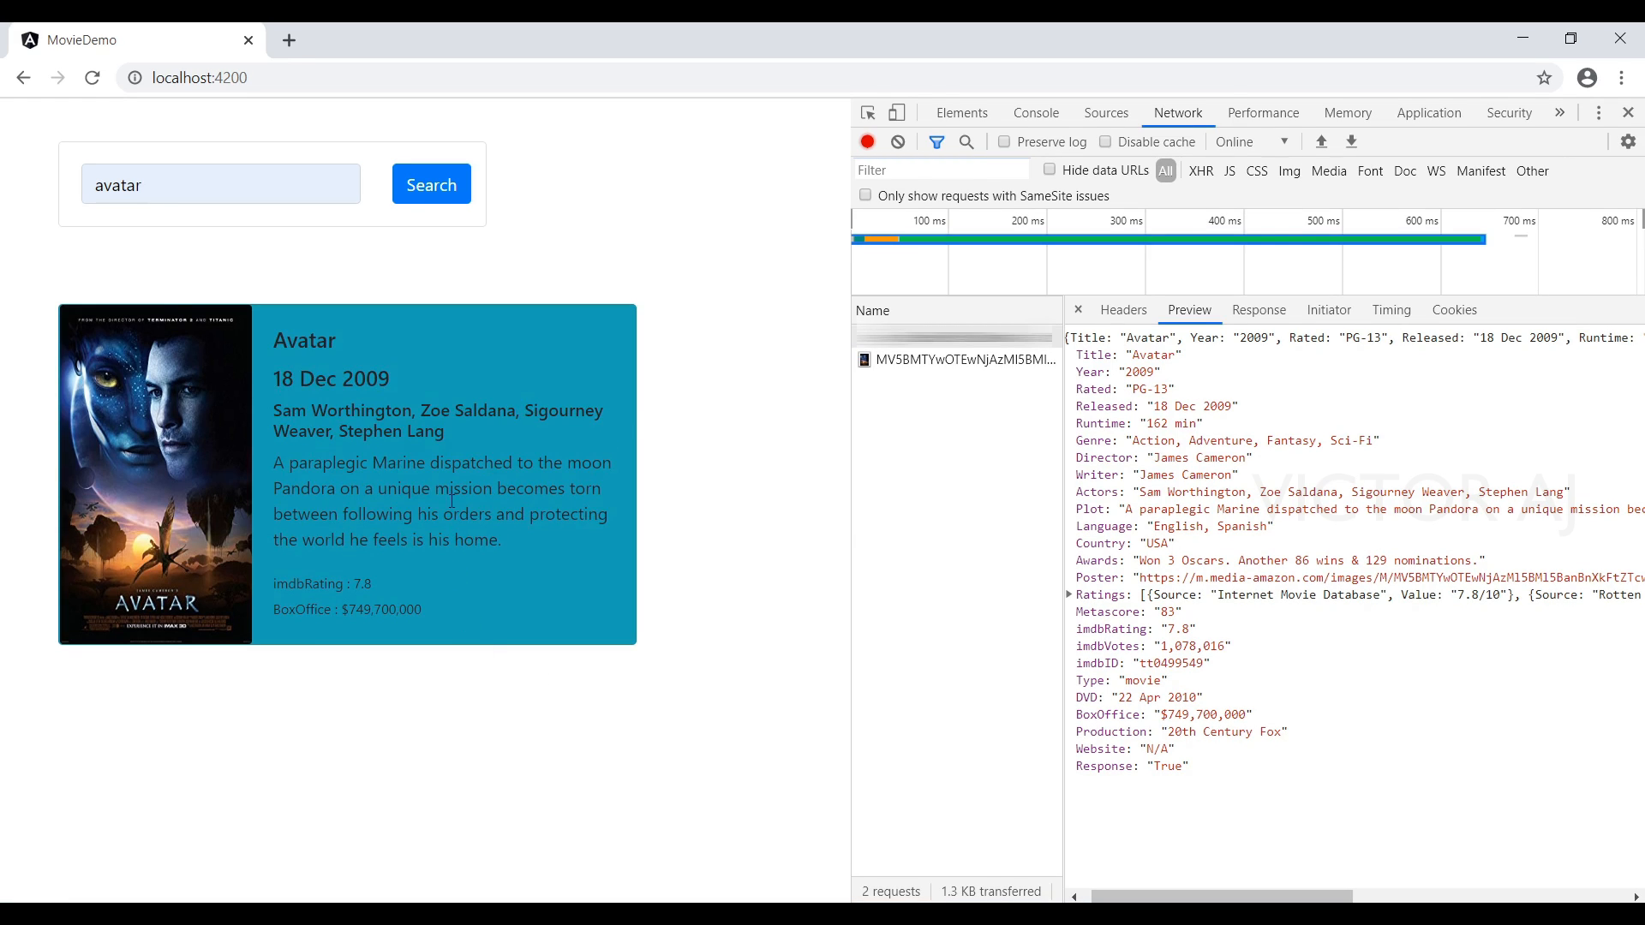
{"action": "mouse_move", "coordinate": [484, 569]}
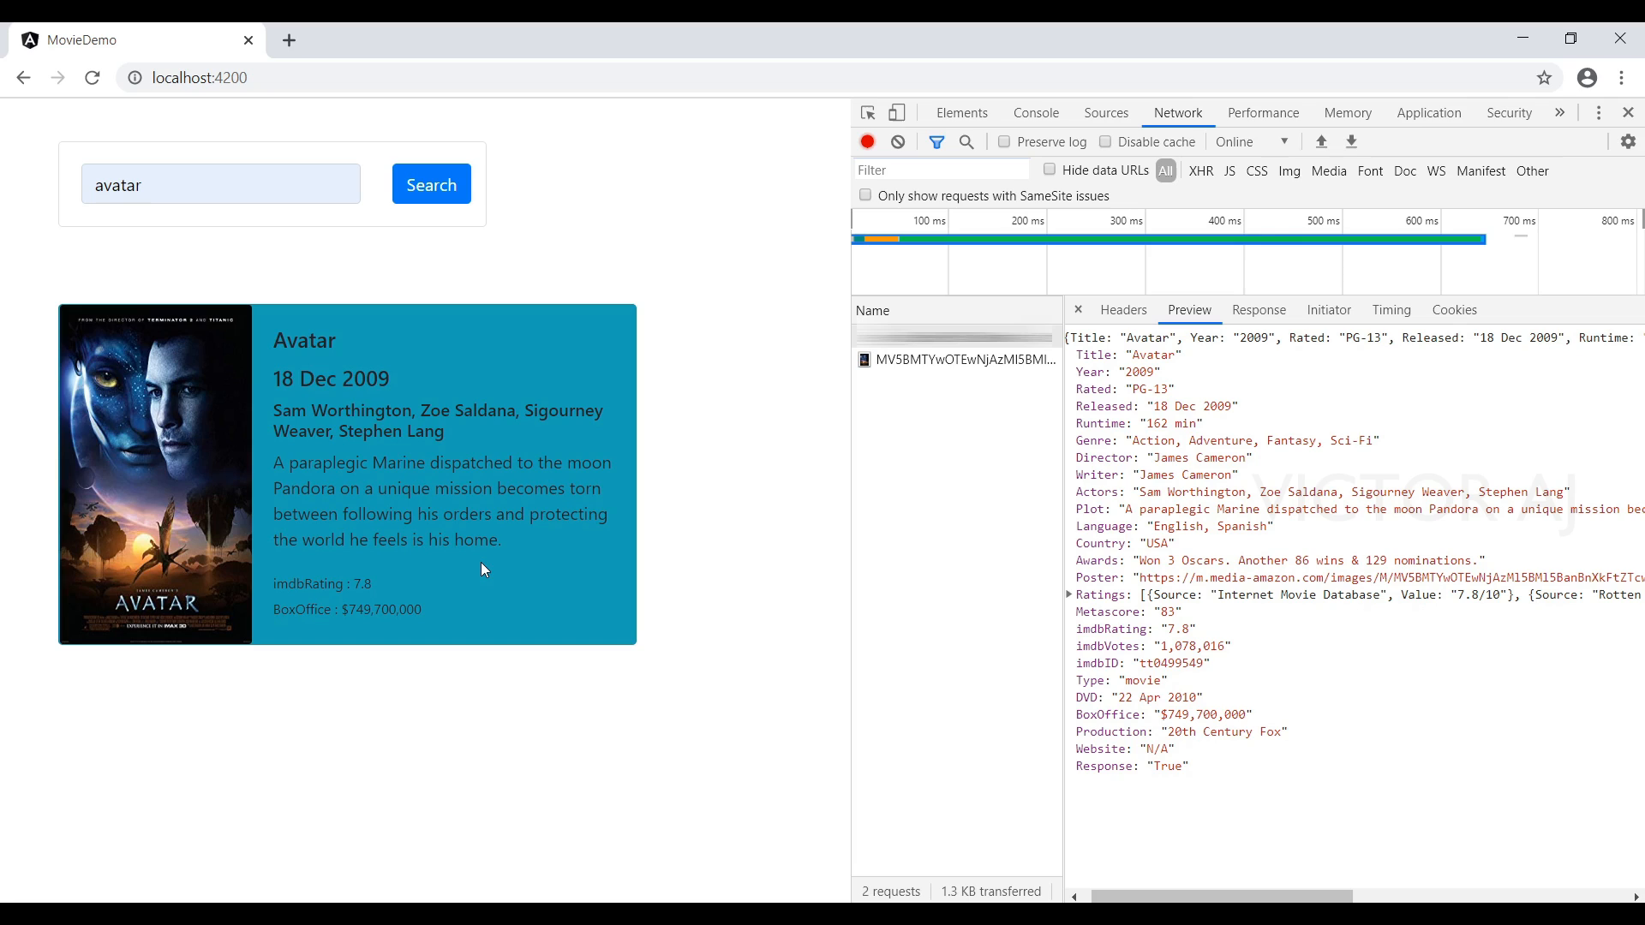